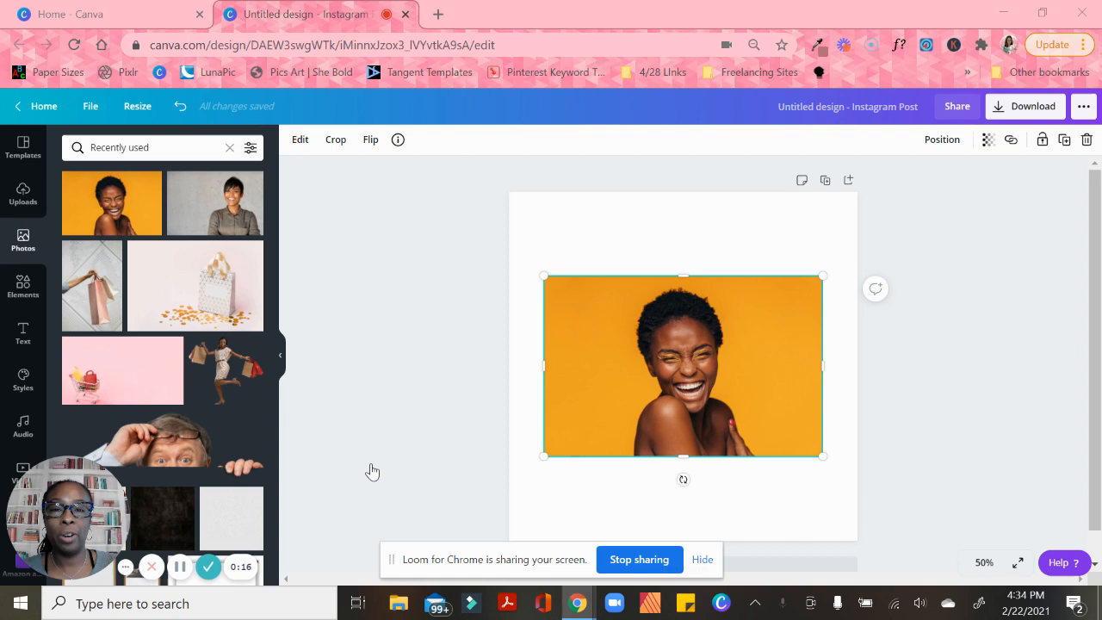
mouse_move(384, 470)
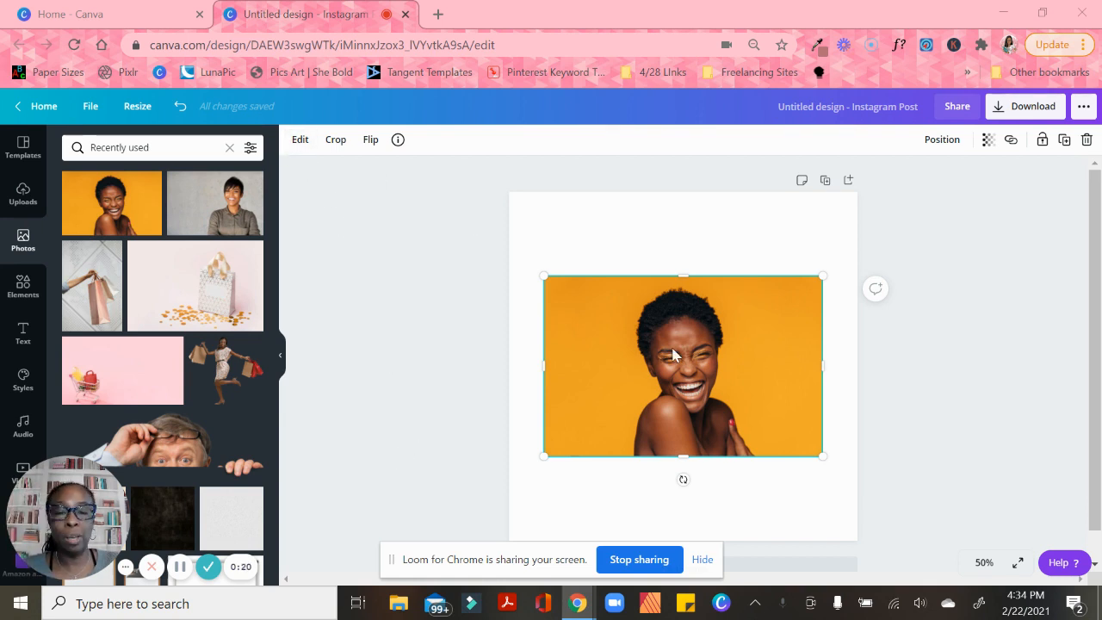
mouse_move(538, 438)
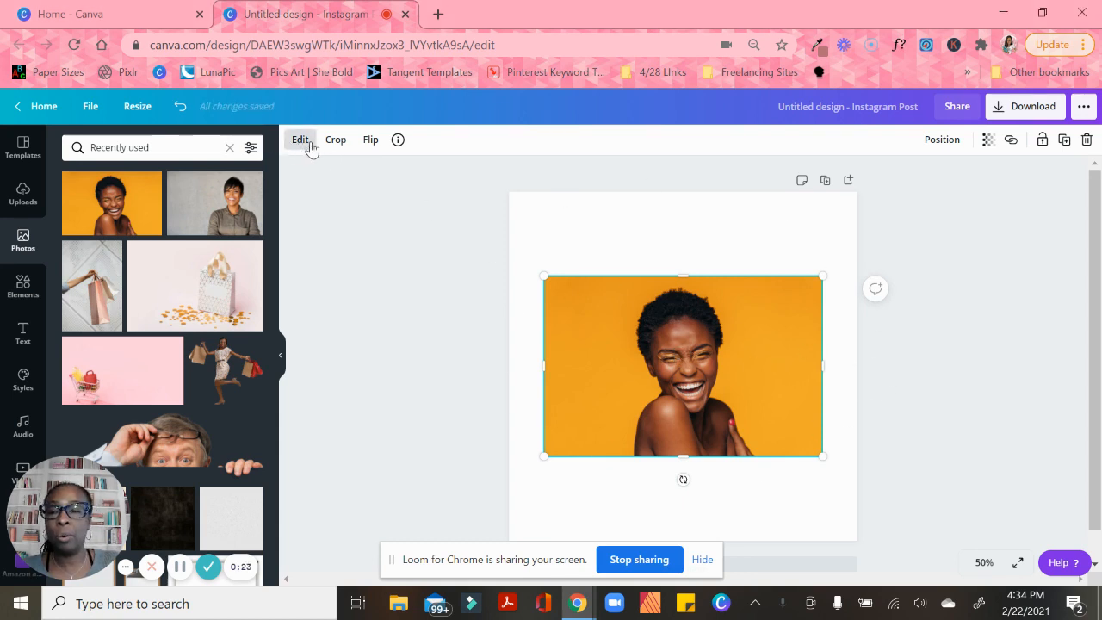
Open Edit for the laughing woman photo and show all Shadows styles.
left_click(300, 140)
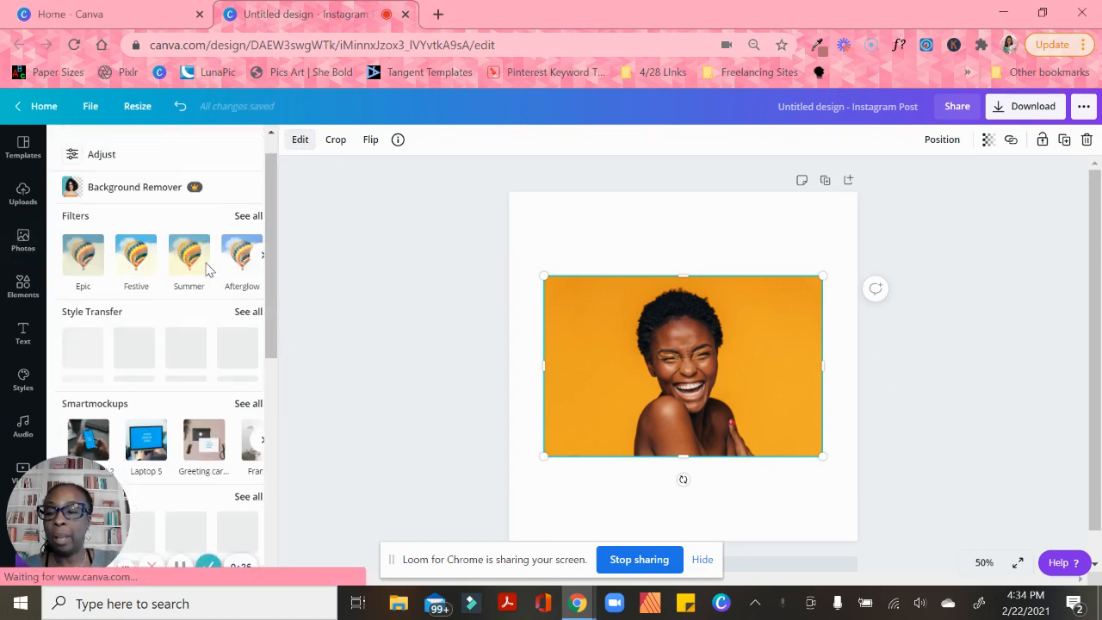
scroll("down", 3)
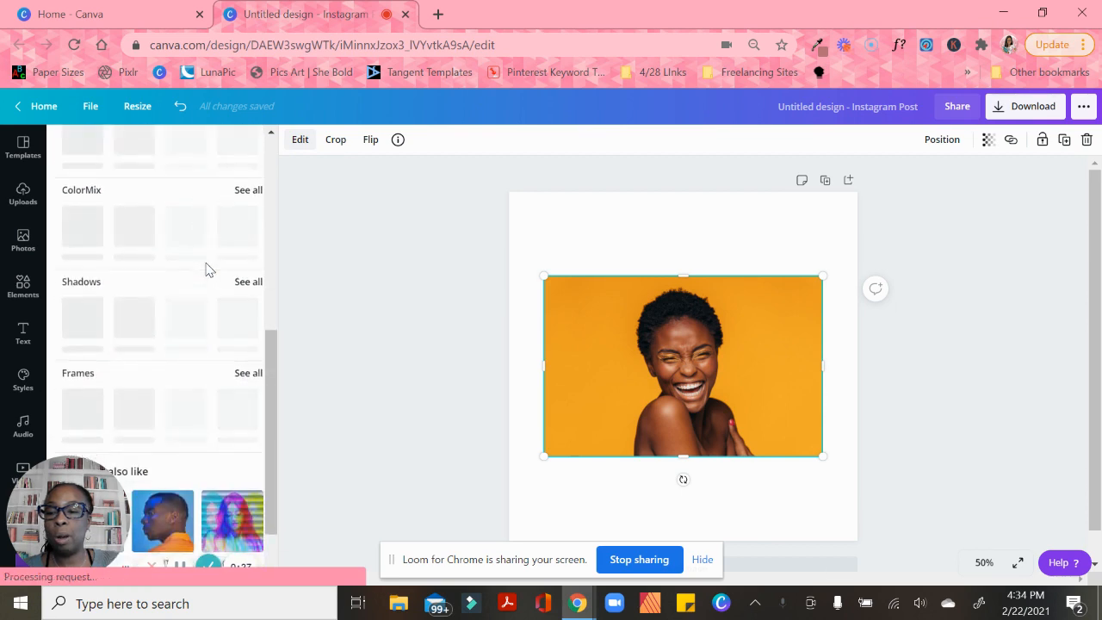
scroll("down", 3)
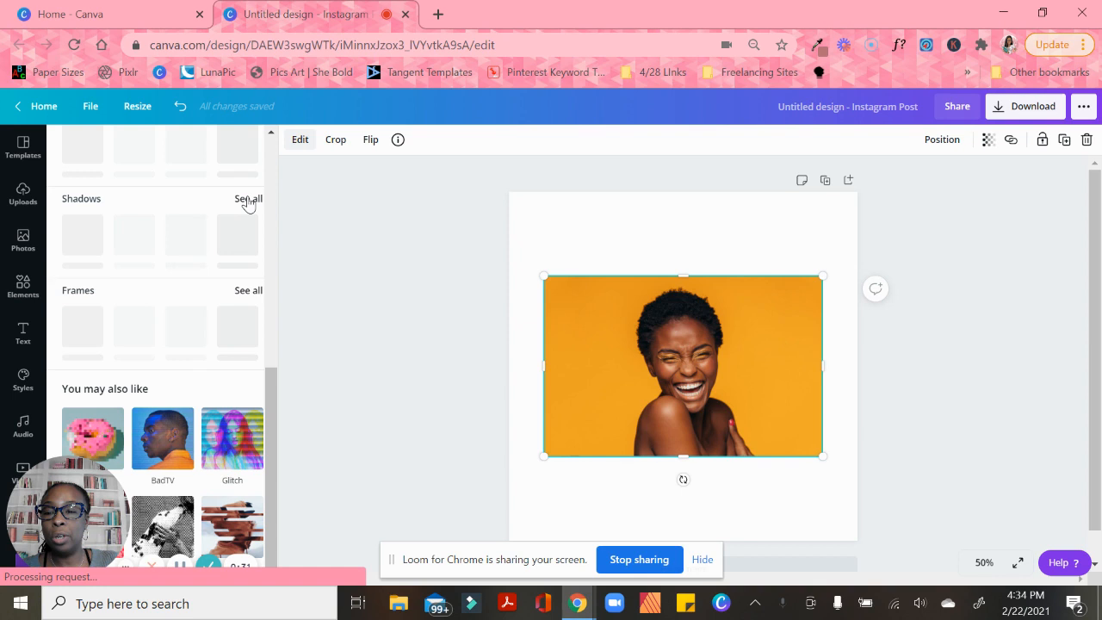
left_click(248, 199)
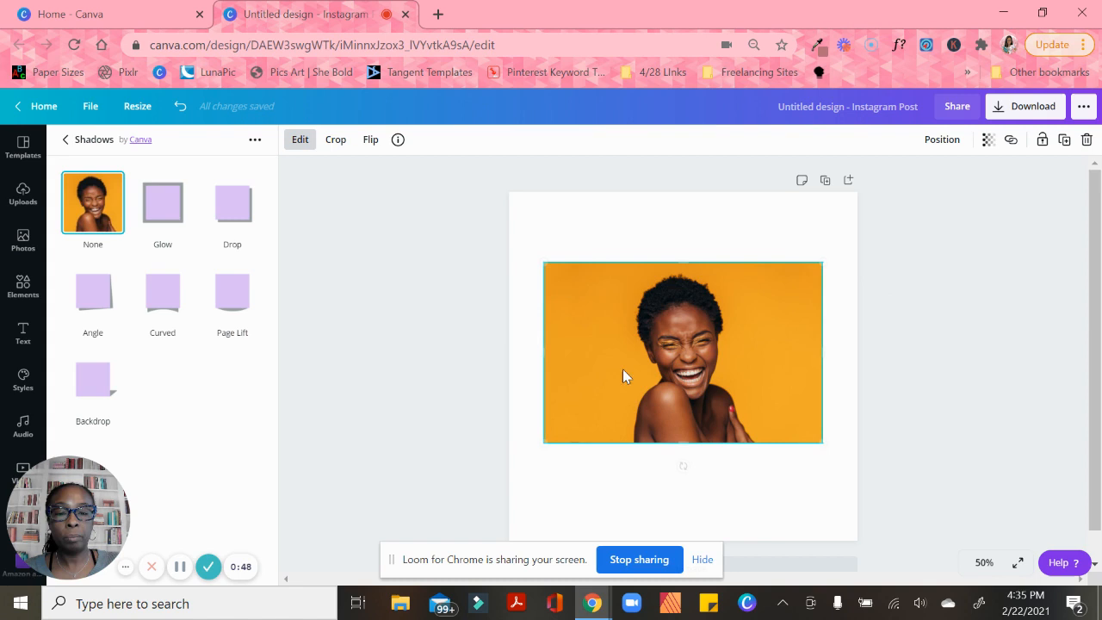
Apply the Glow shadow and increase its size, transparency and blur.
left_click(162, 203)
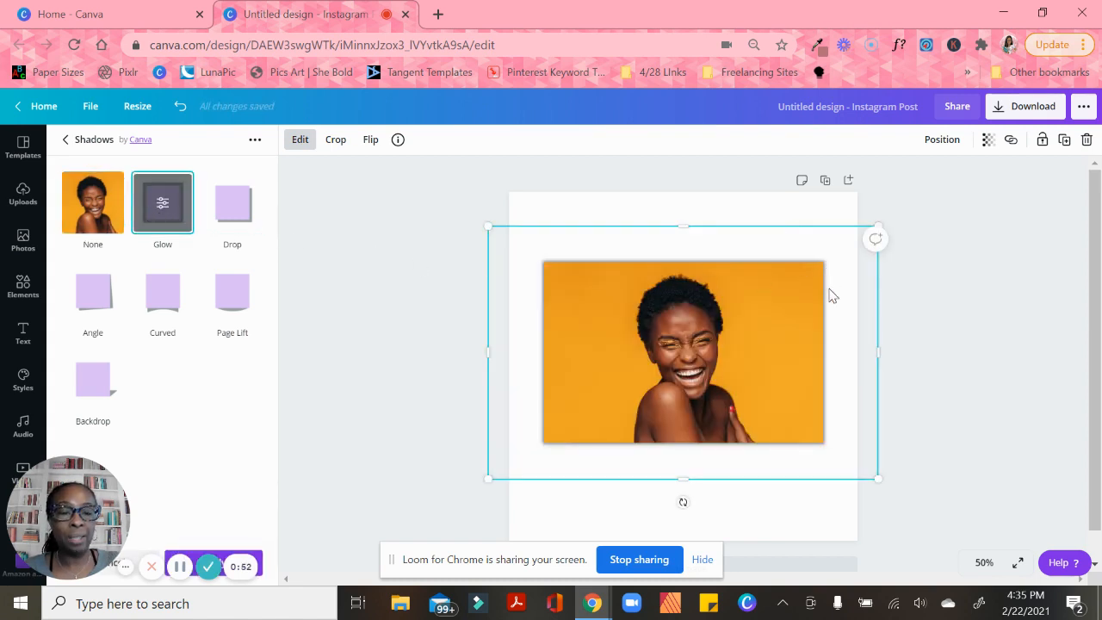
mouse_move(531, 435)
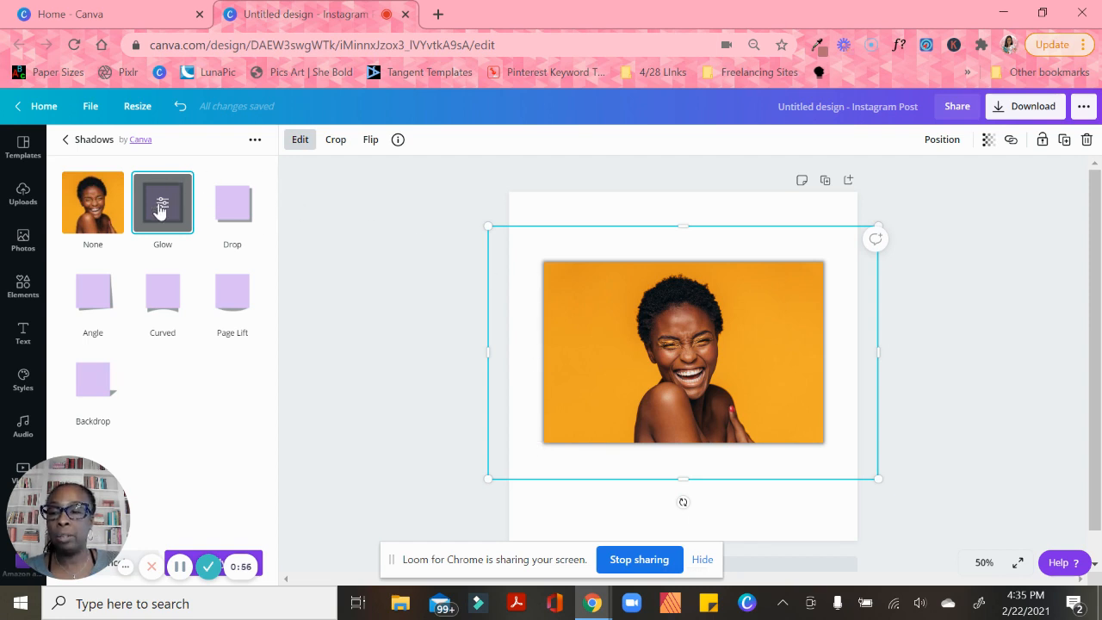
left_click(162, 202)
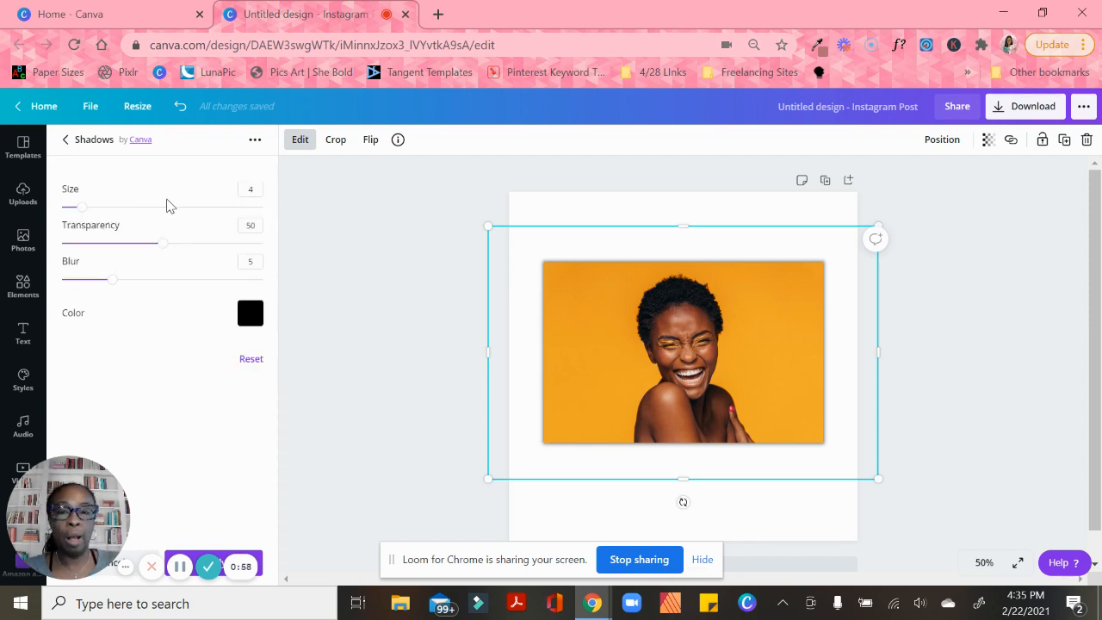
left_click_drag(82, 207, 127, 207)
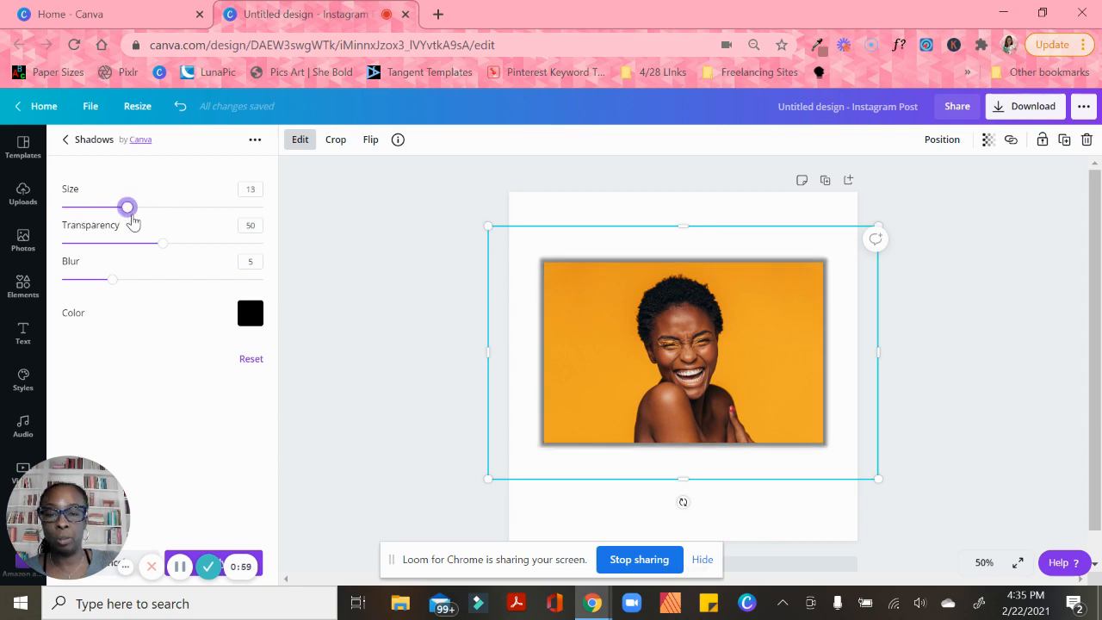
left_click_drag(127, 206, 112, 207)
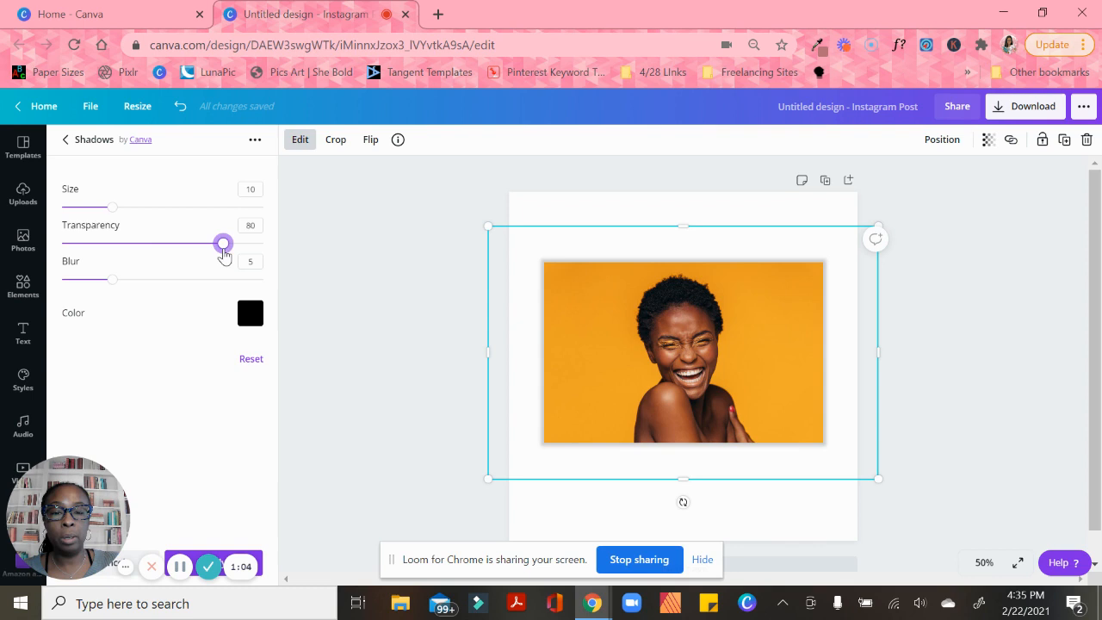
left_click_drag(223, 244, 166, 244)
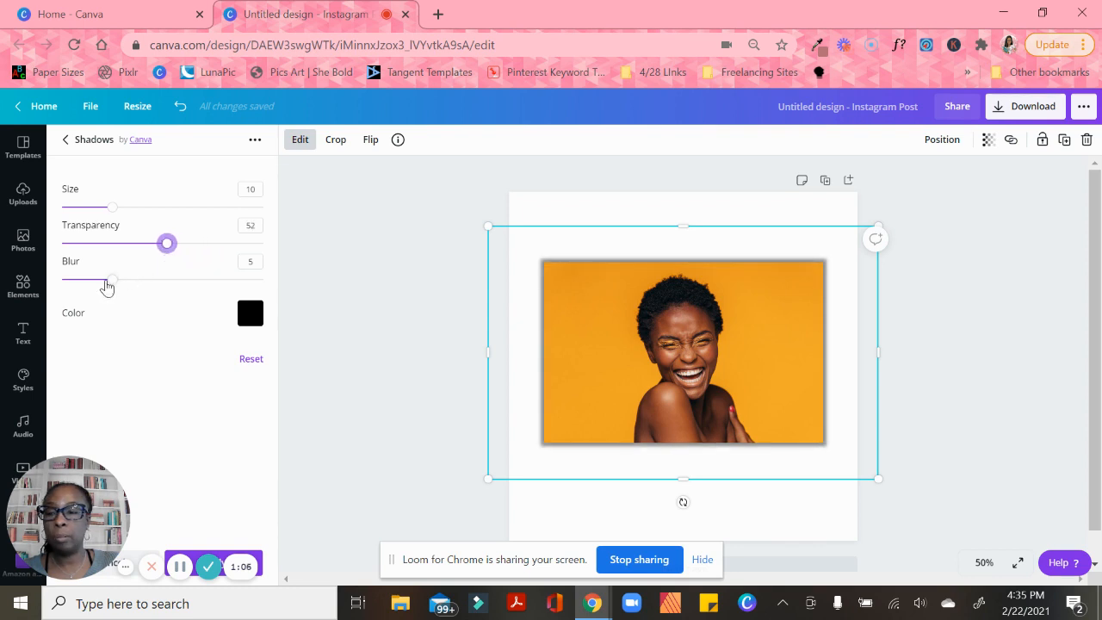
left_click_drag(111, 279, 153, 279)
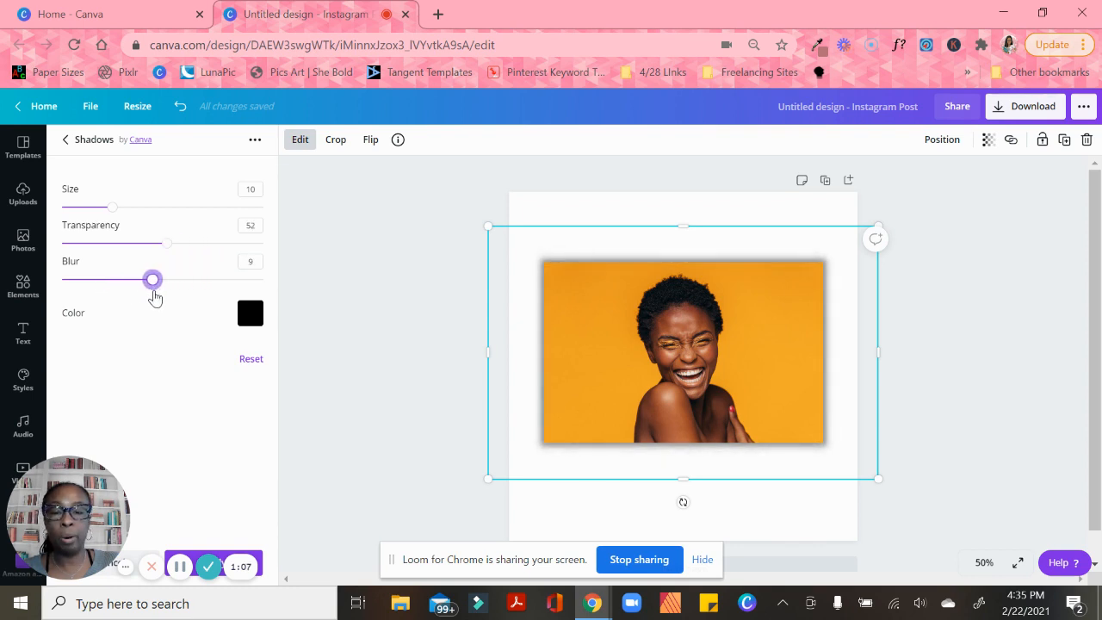
Tint the glow dark red, then change it to bright blue.
left_click(250, 312)
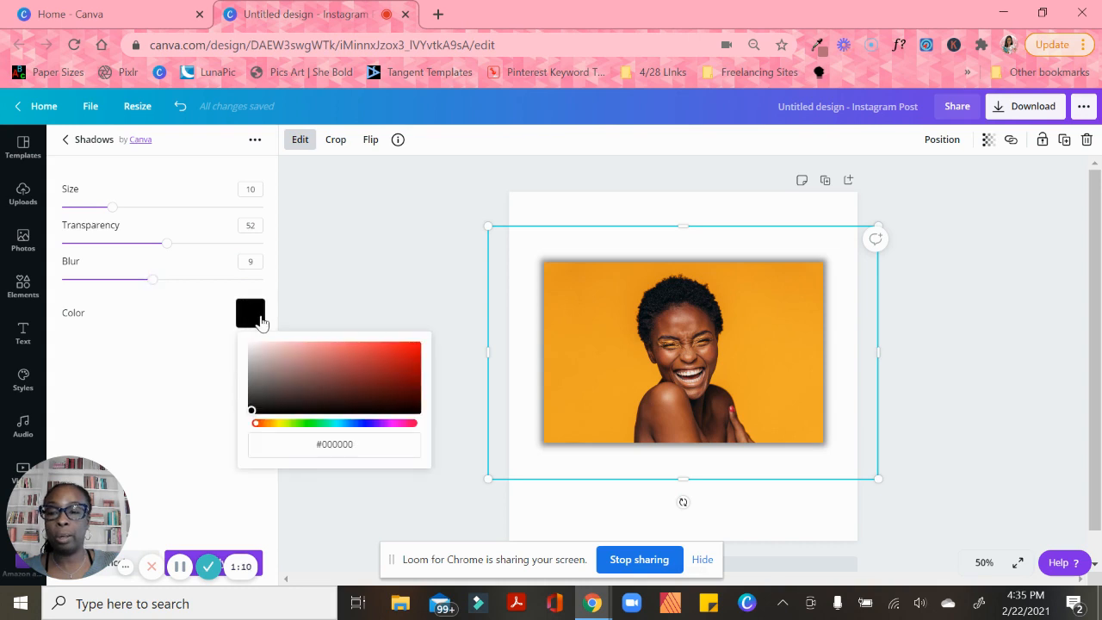
left_click(357, 377)
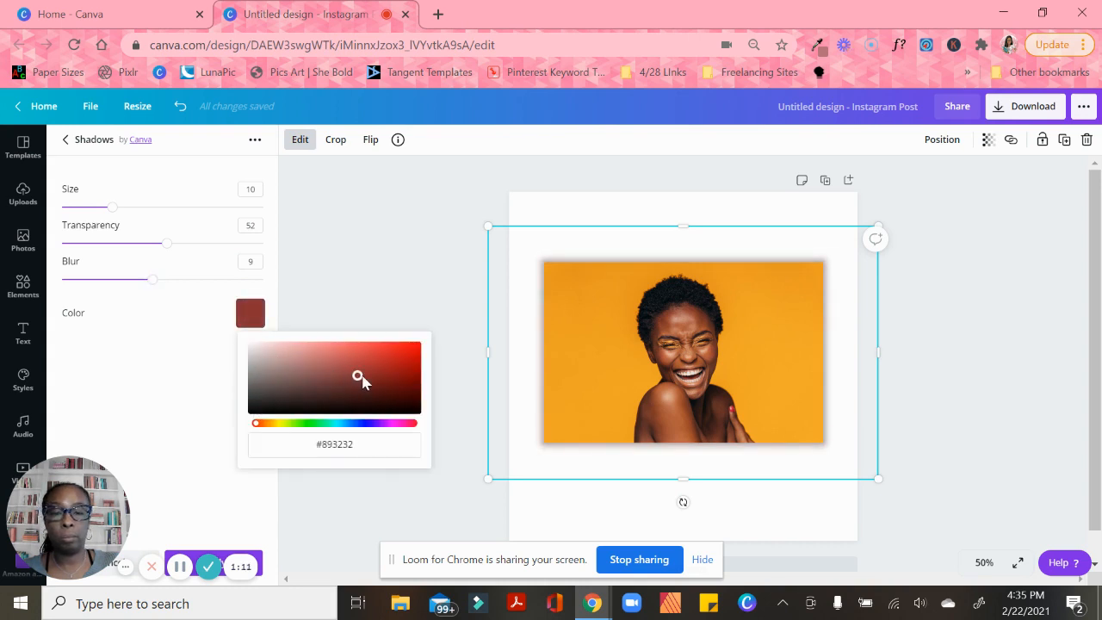
left_click_drag(361, 380, 390, 346)
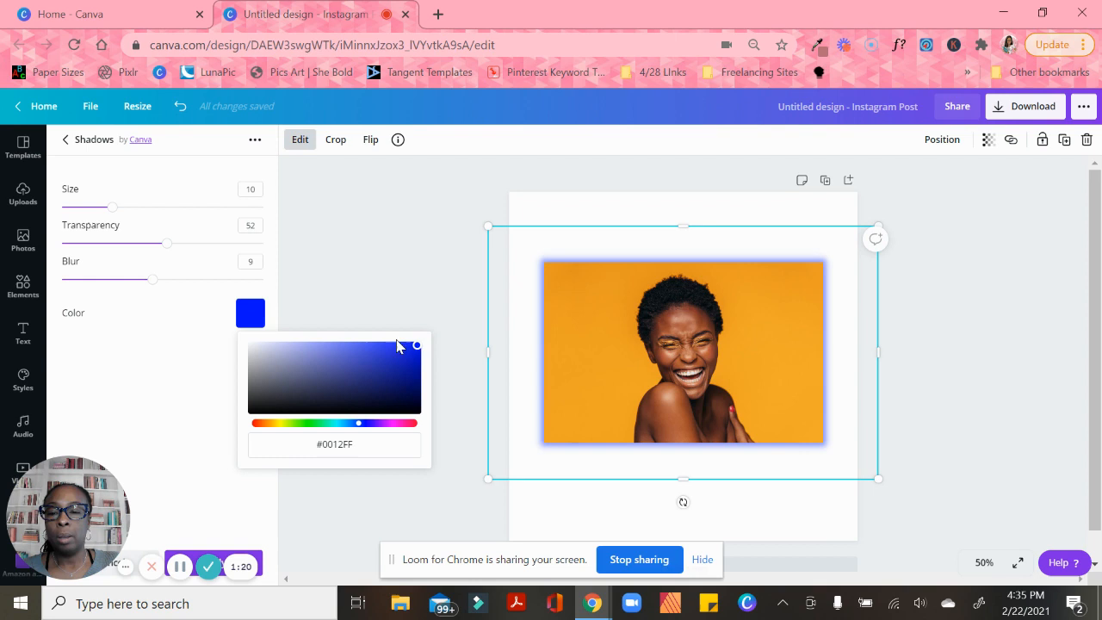
left_click_drag(416, 345, 254, 409)
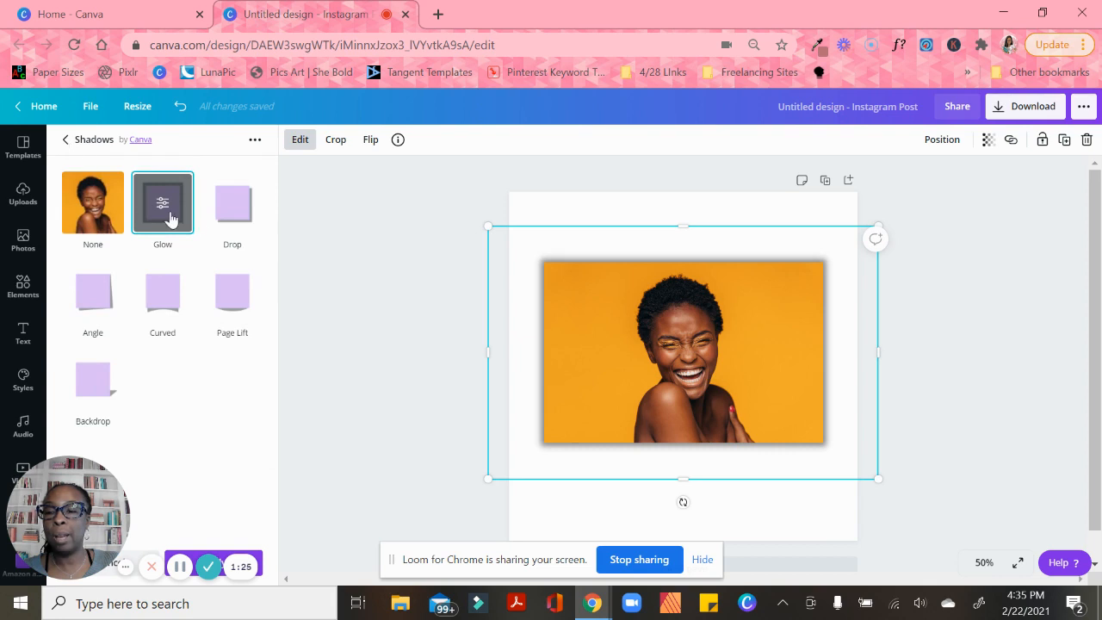
Preview Drop, Angle and Curved shadows, then apply the Backdrop shadow.
left_click(231, 202)
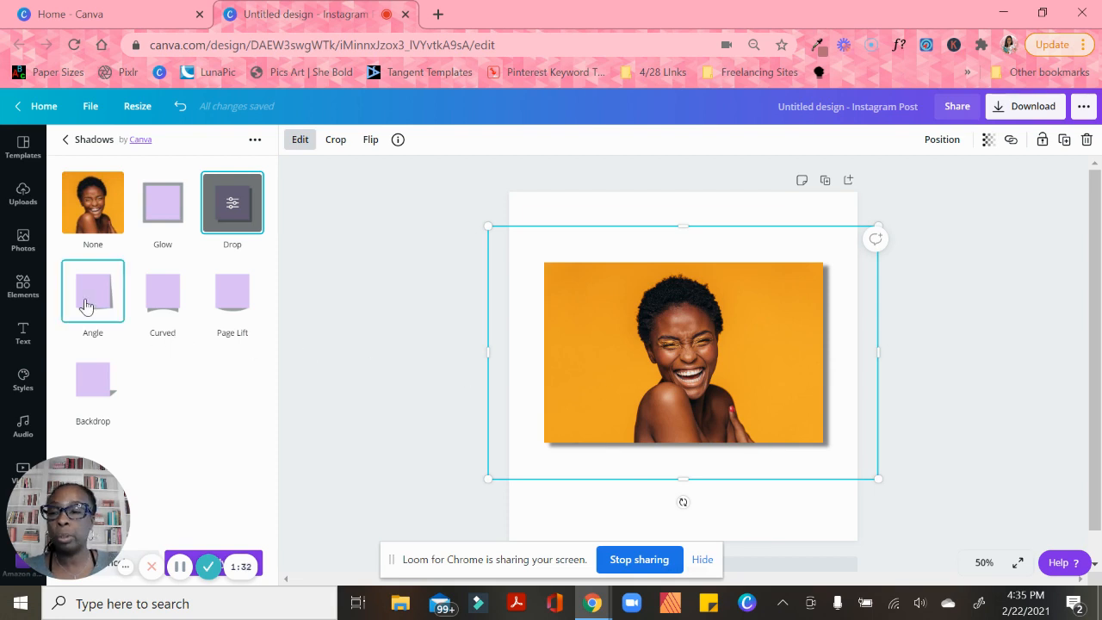
left_click(92, 291)
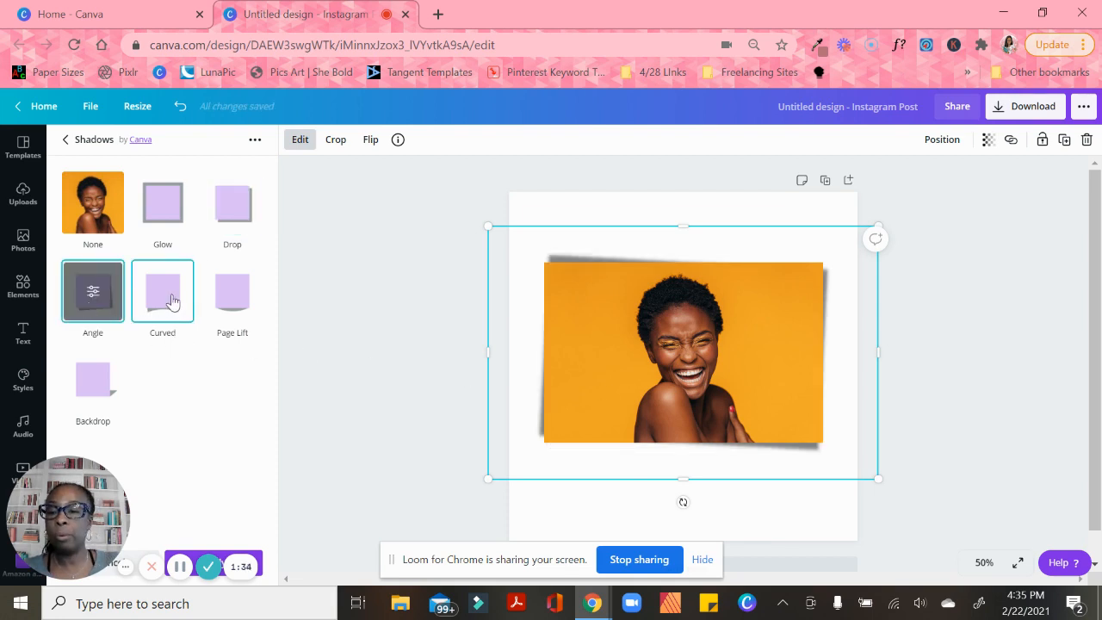
left_click(232, 291)
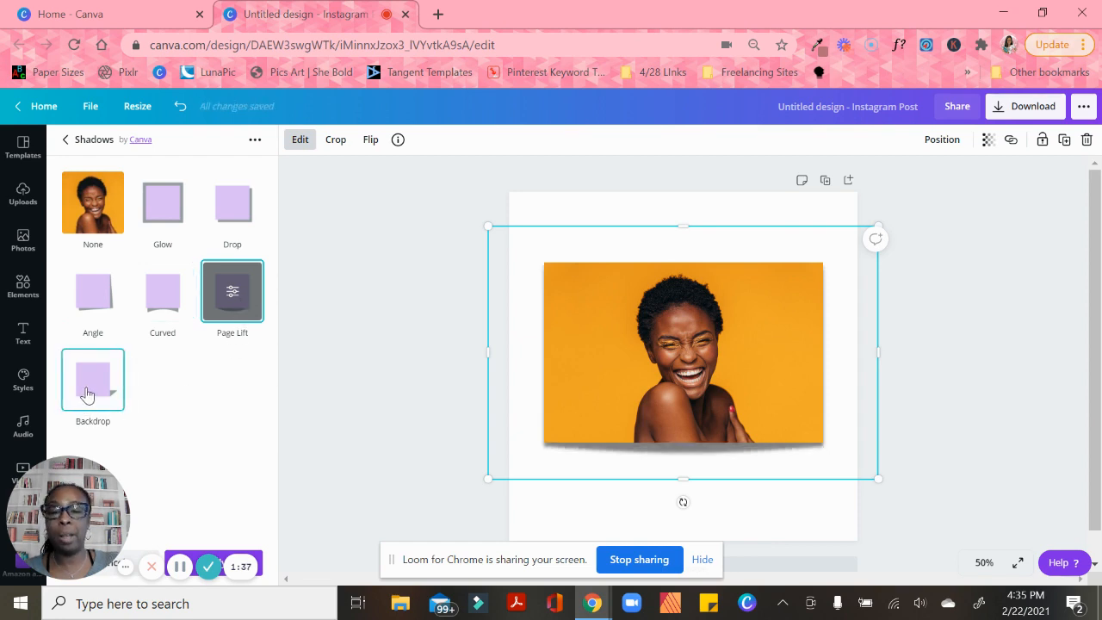
left_click(92, 379)
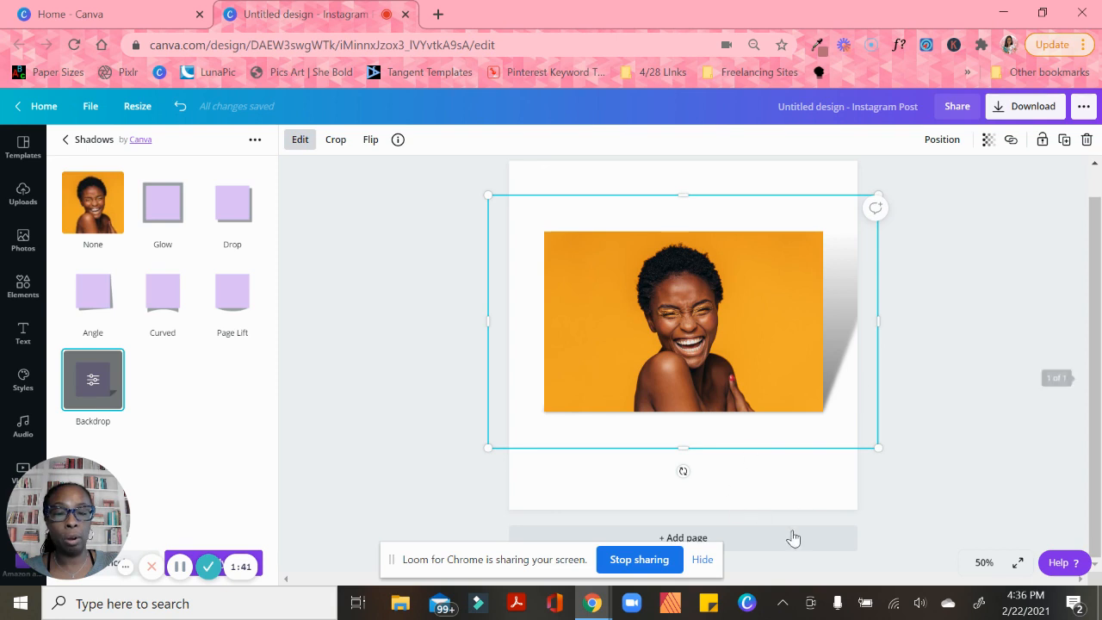
Add a second page with the laughing woman photo shrunk and centred.
left_click(23, 241)
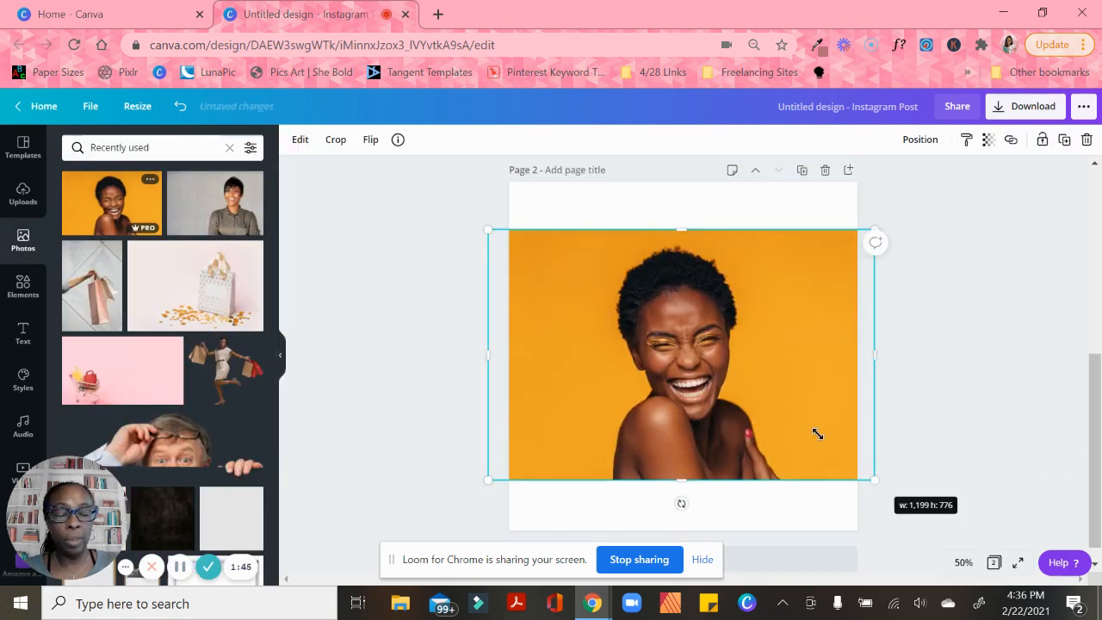
left_click_drag(874, 480, 829, 435)
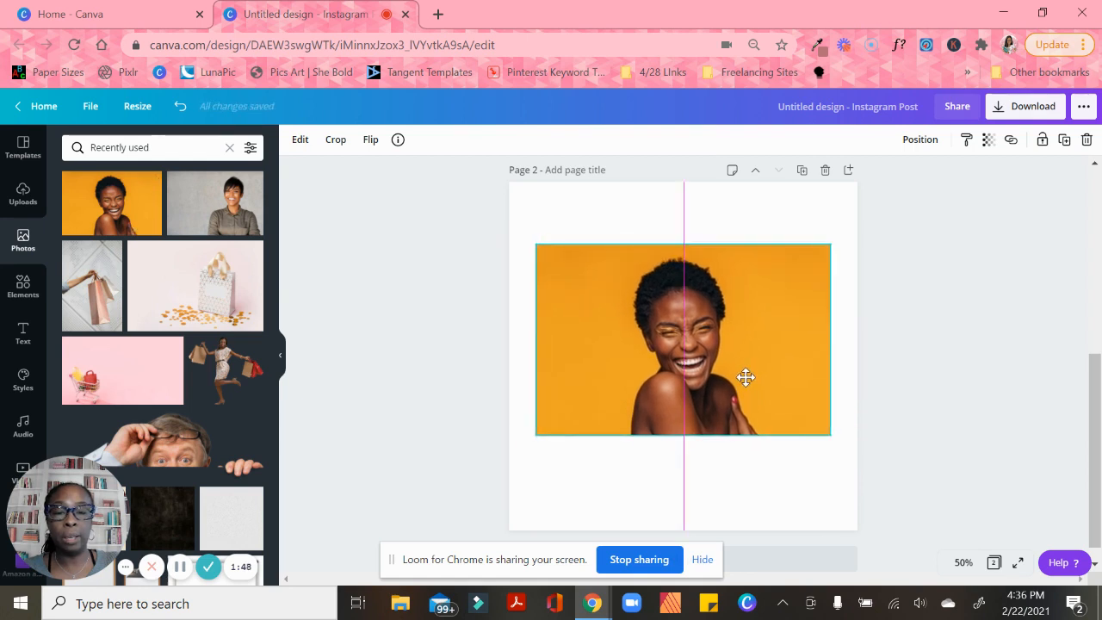
left_click(745, 376)
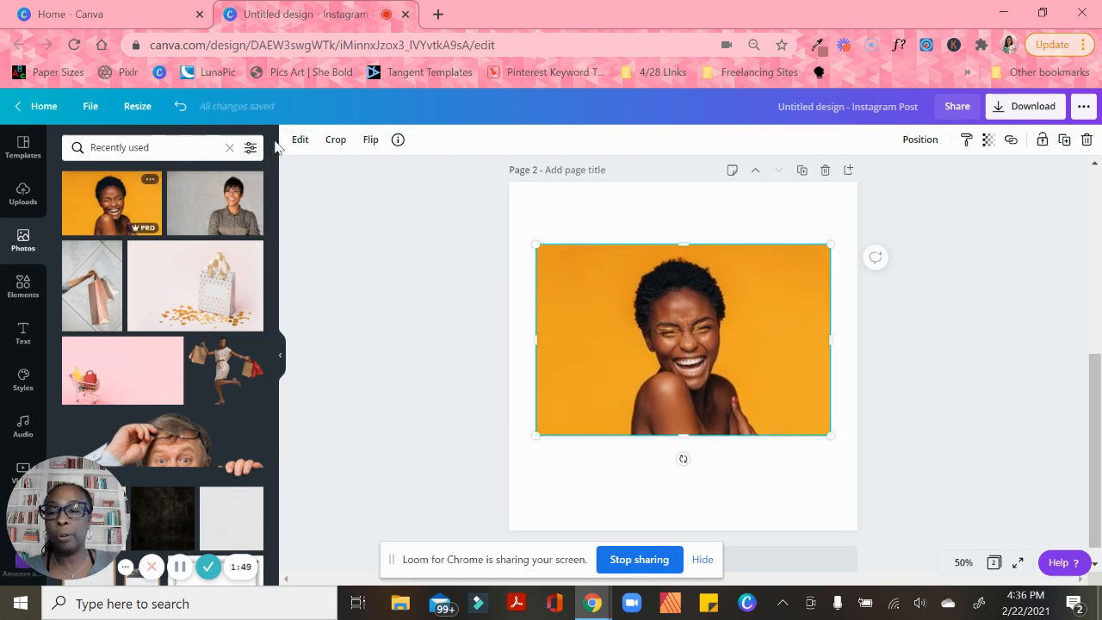
left_click(299, 139)
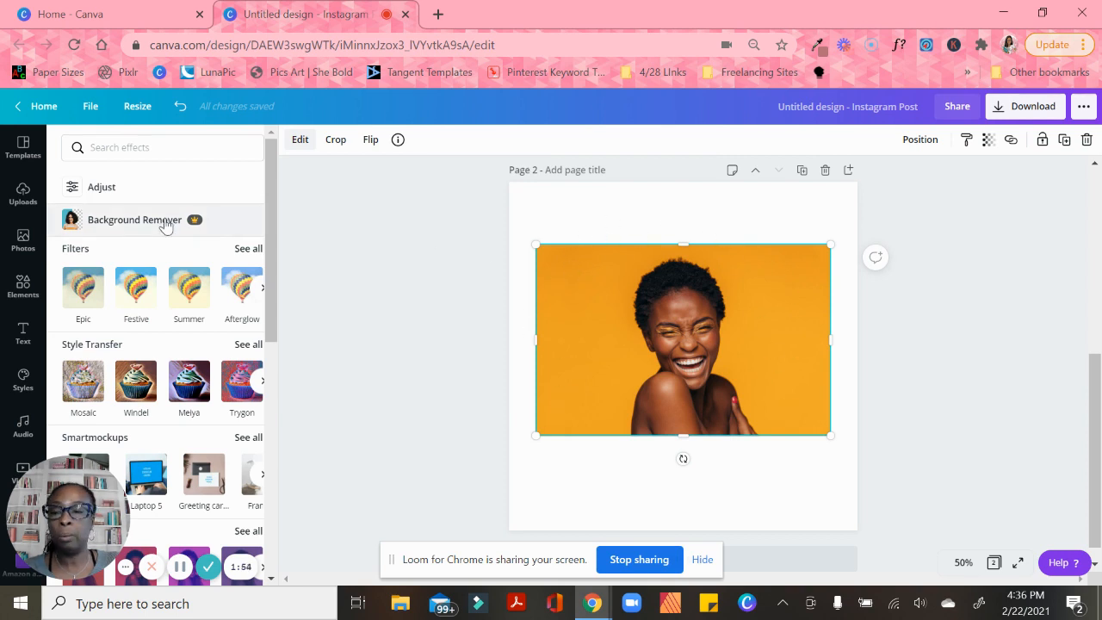
Try Background Remover on the page-2 photo, then reopen its effects after it stalls.
left_click(134, 220)
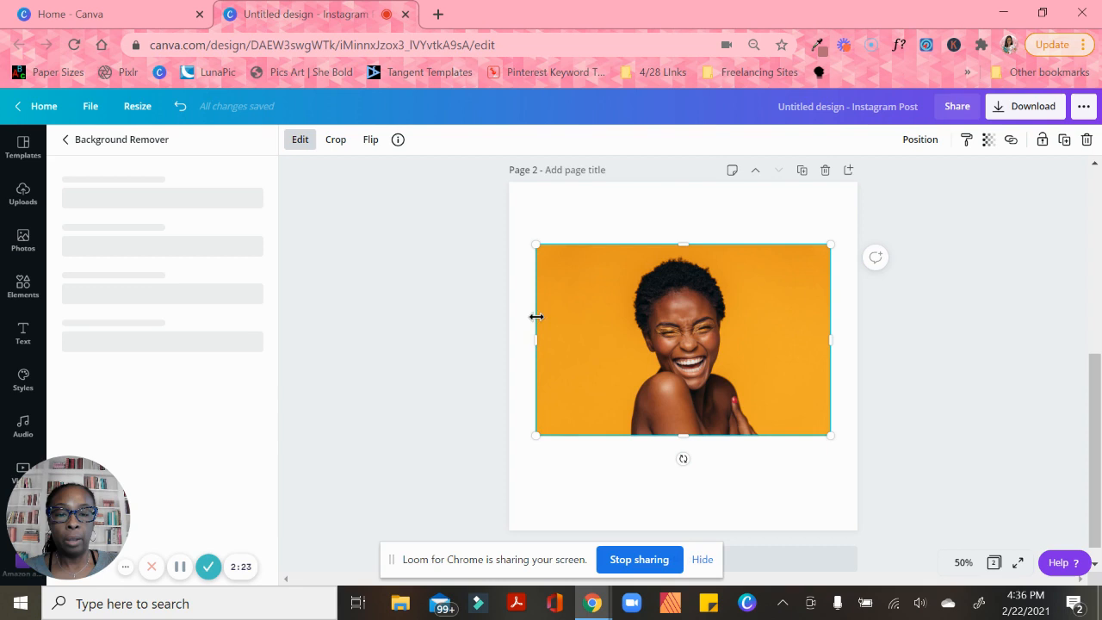
mouse_move(611, 381)
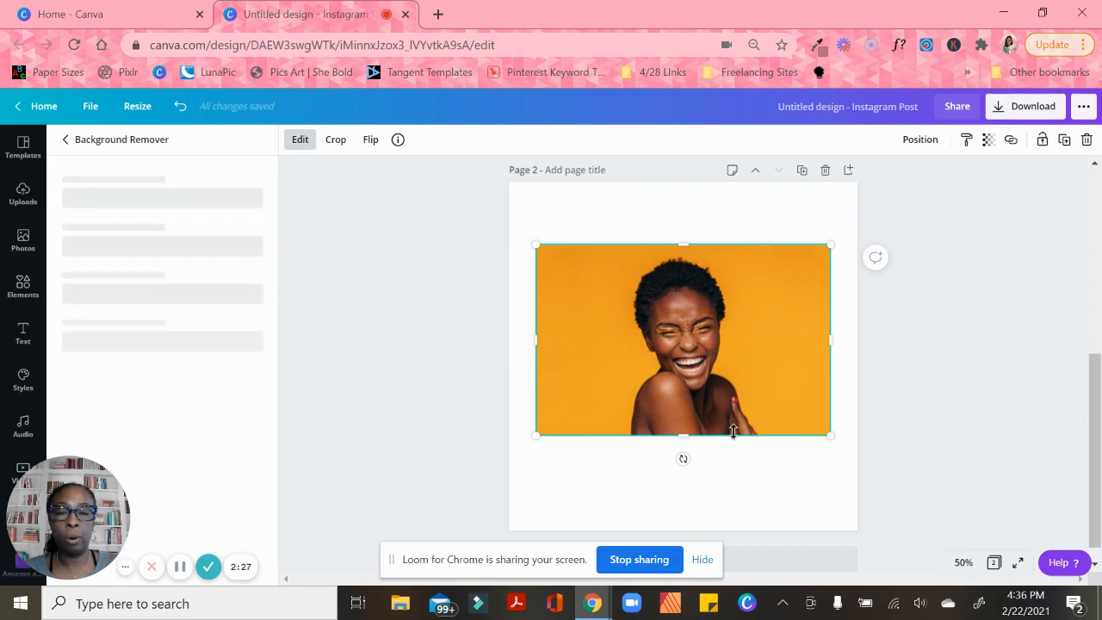
mouse_move(534, 298)
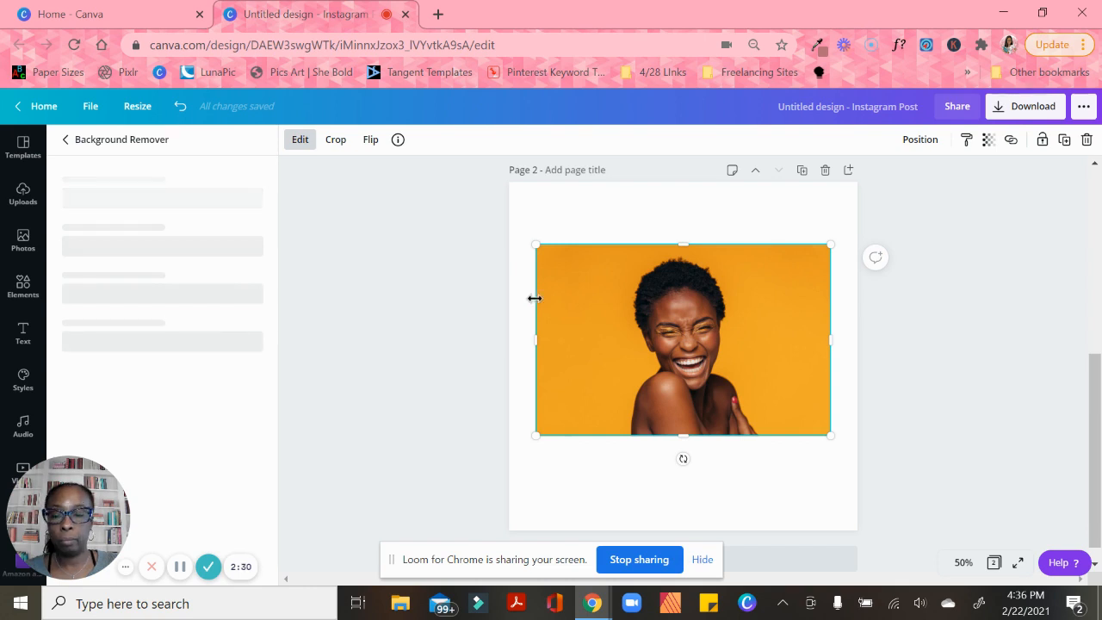
mouse_move(526, 294)
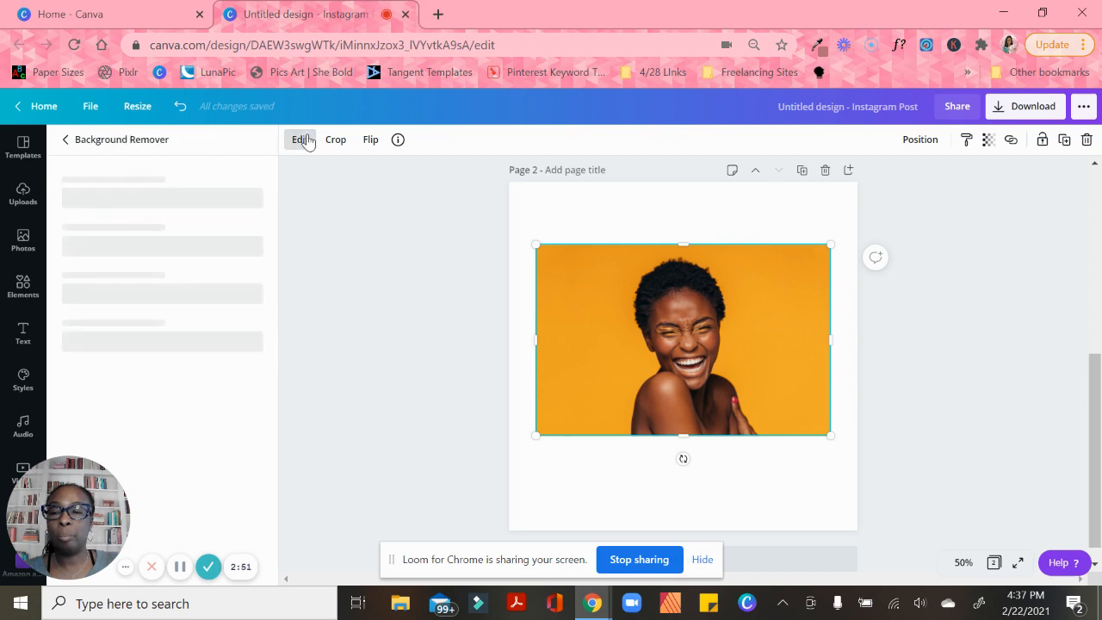
left_click(22, 241)
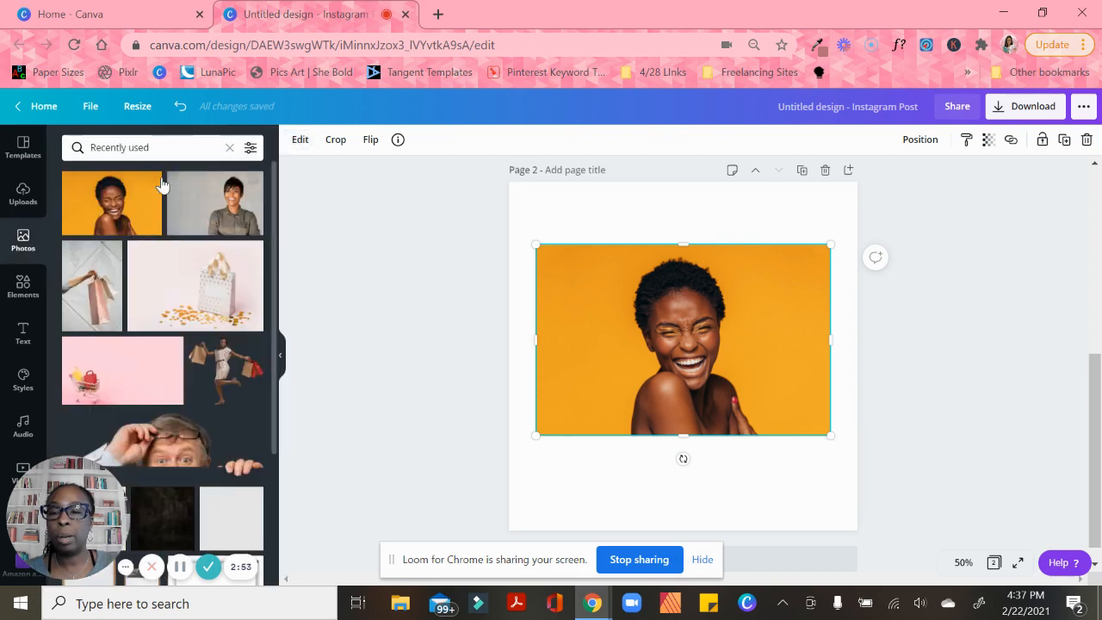
left_click(299, 139)
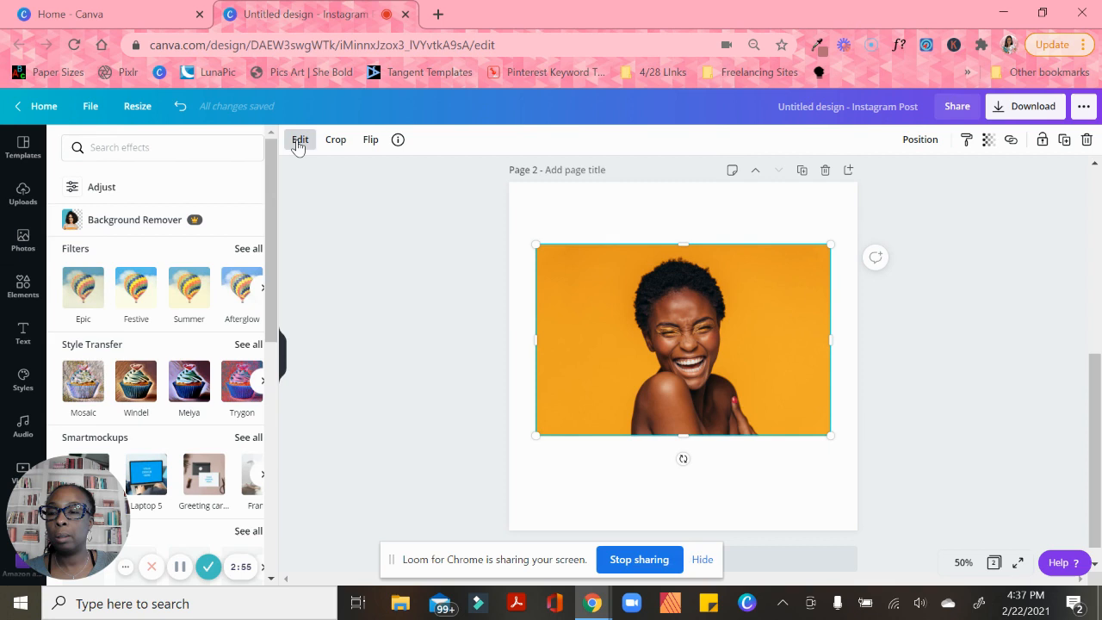
Remove the orange background, test Restore and Erase brushes, then cancel the touch-ups.
left_click(134, 218)
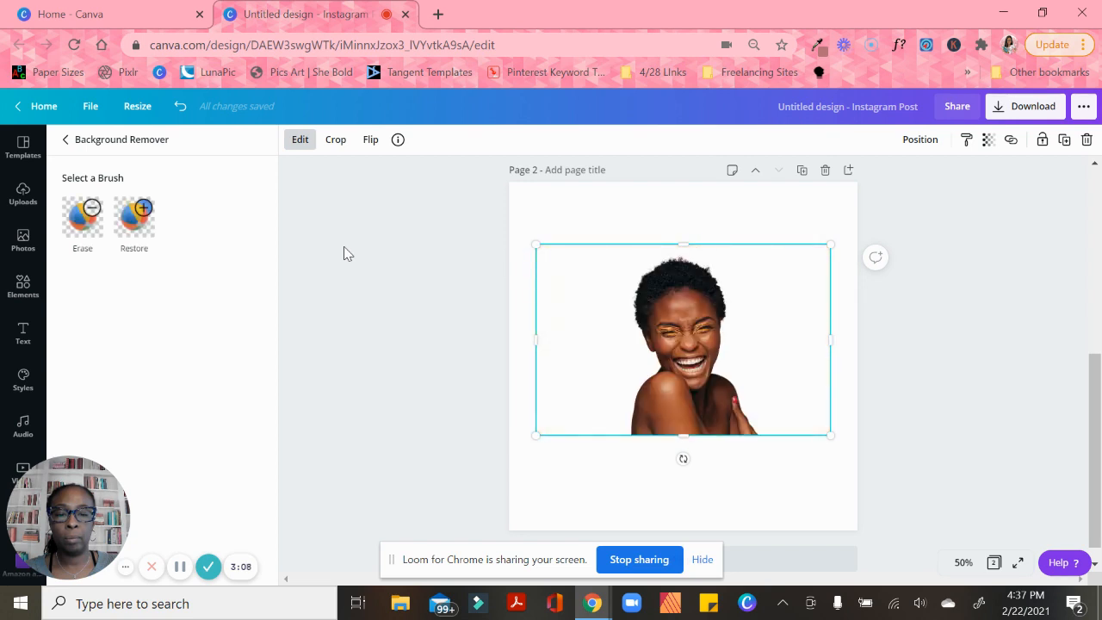
mouse_move(728, 272)
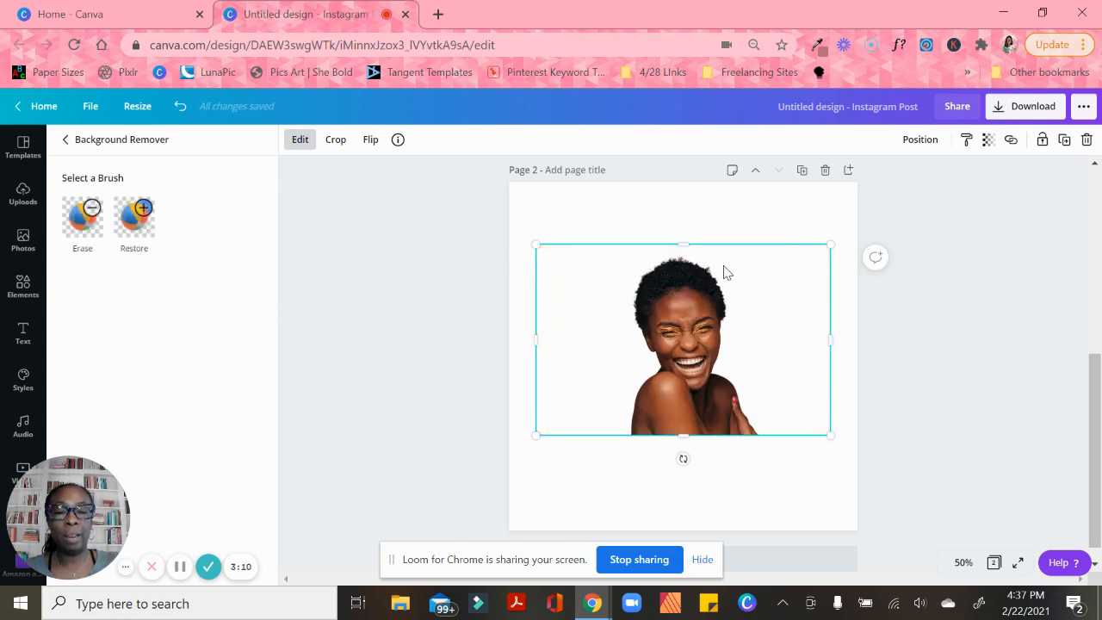
mouse_move(762, 299)
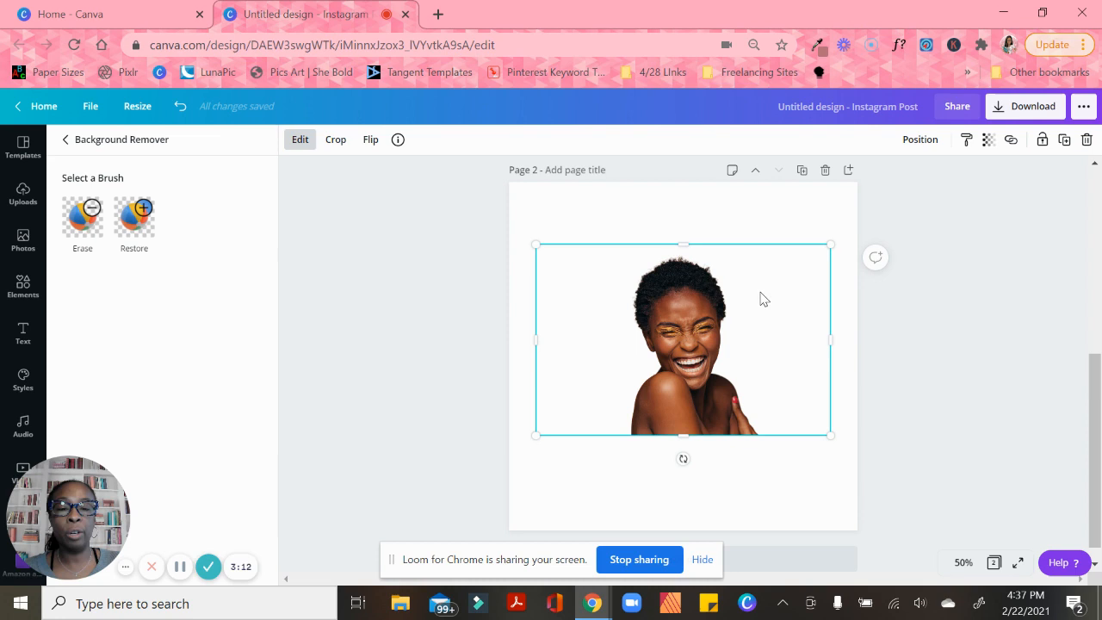
mouse_move(607, 302)
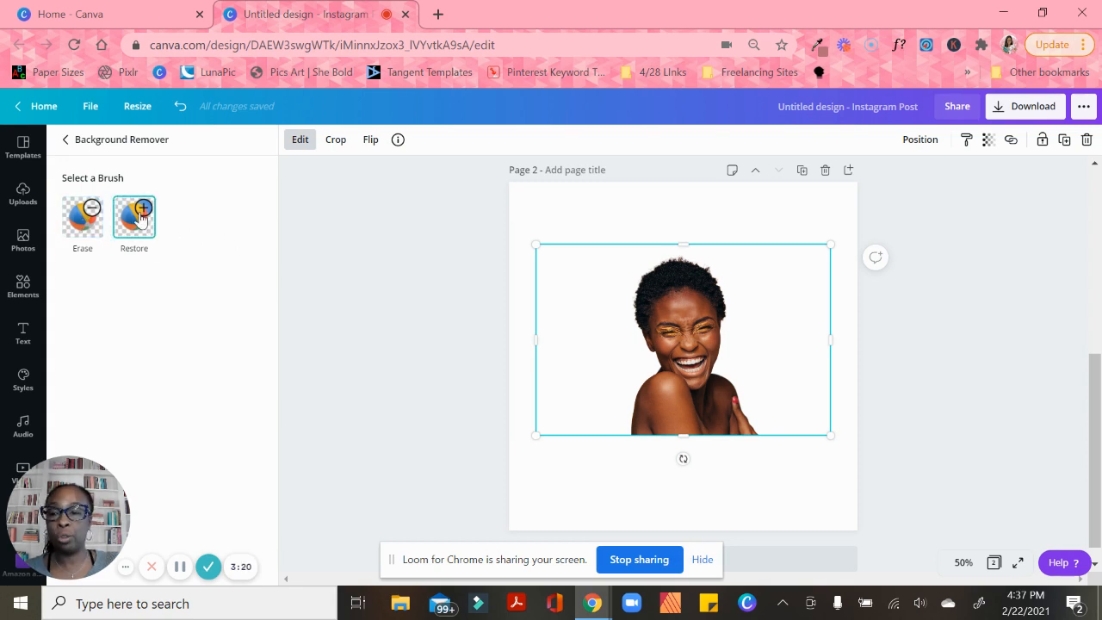
left_click(133, 215)
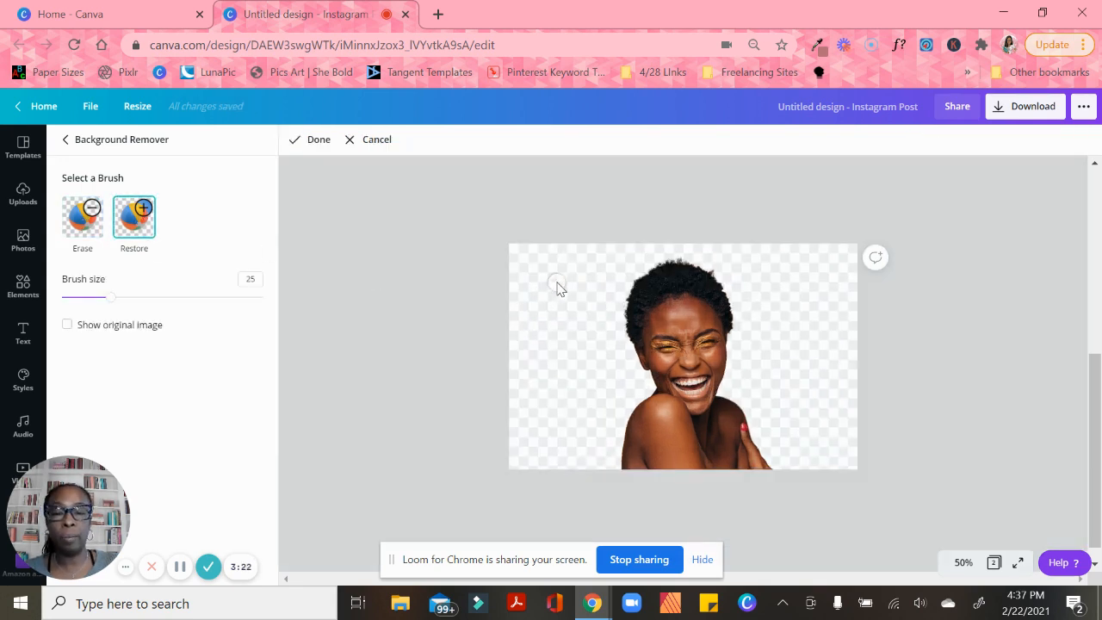
left_click(82, 213)
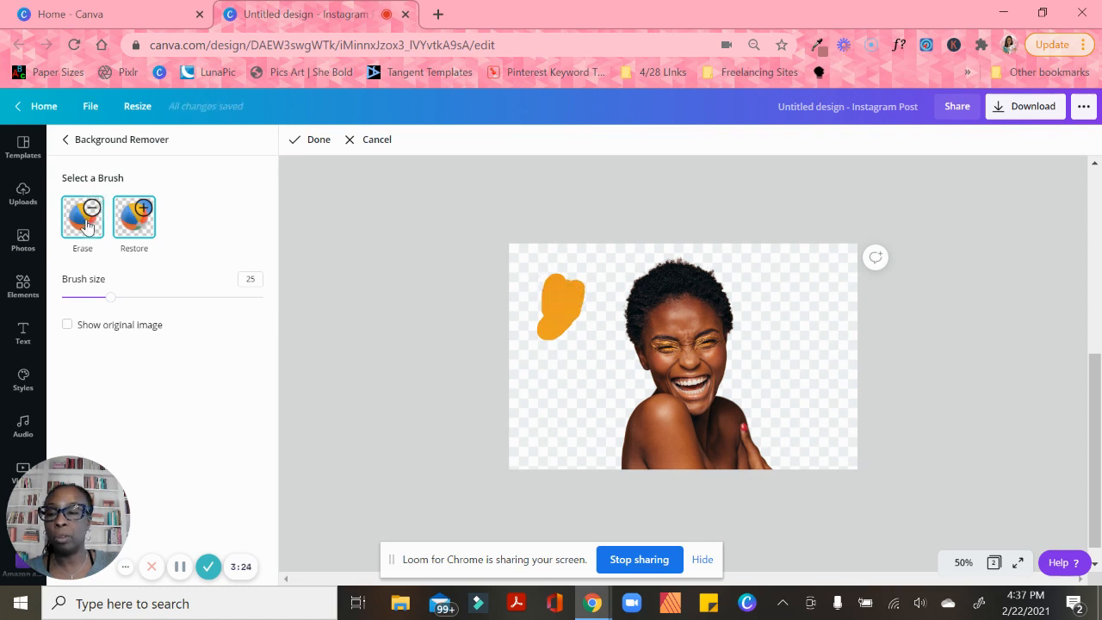
left_click_drag(564, 306, 534, 331)
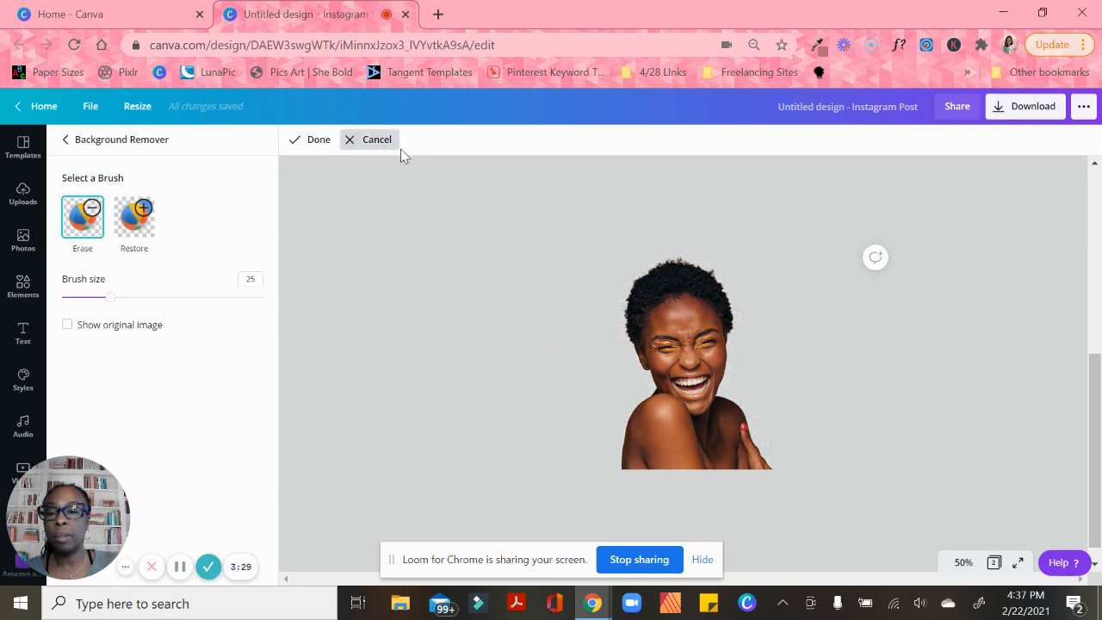
left_click(317, 138)
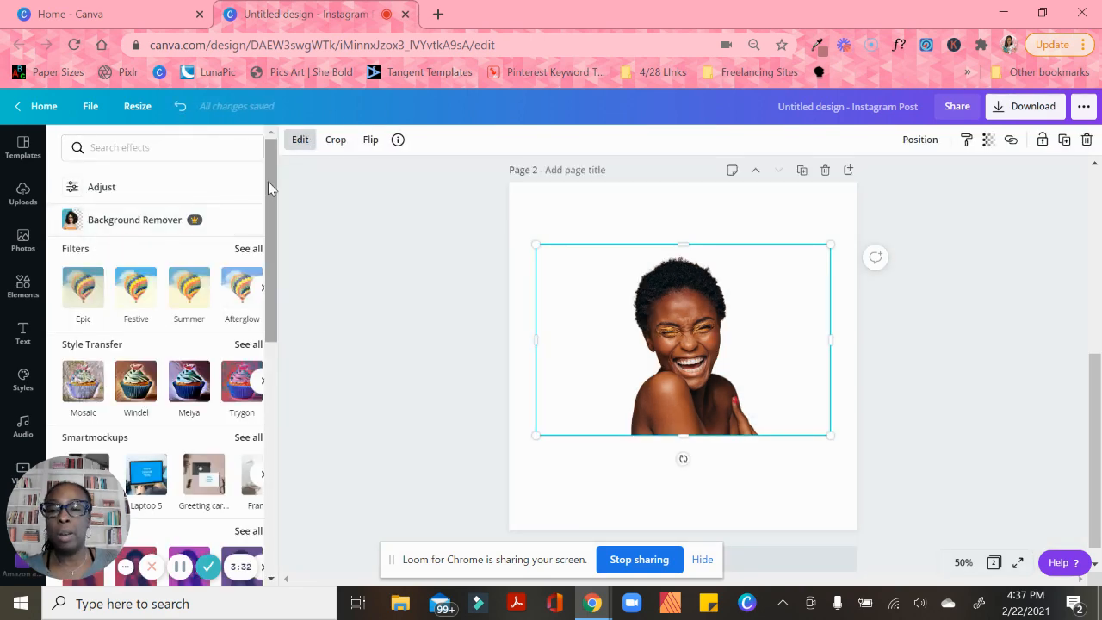
Apply the Glow shadow to the cut-out woman from the full Shadows list.
scroll("down", 3)
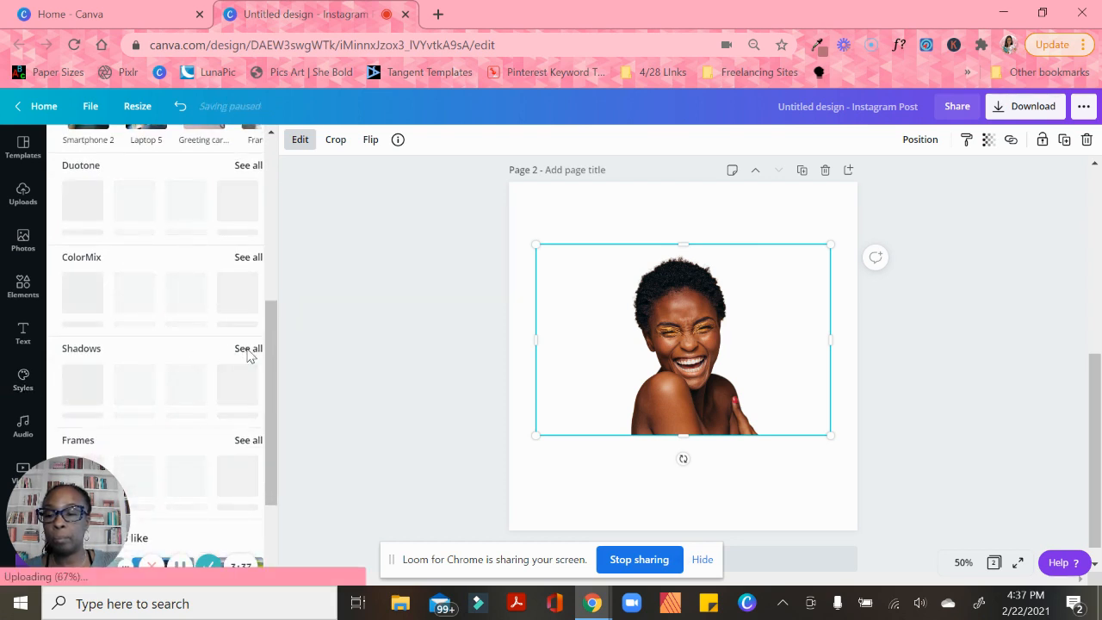
left_click(248, 348)
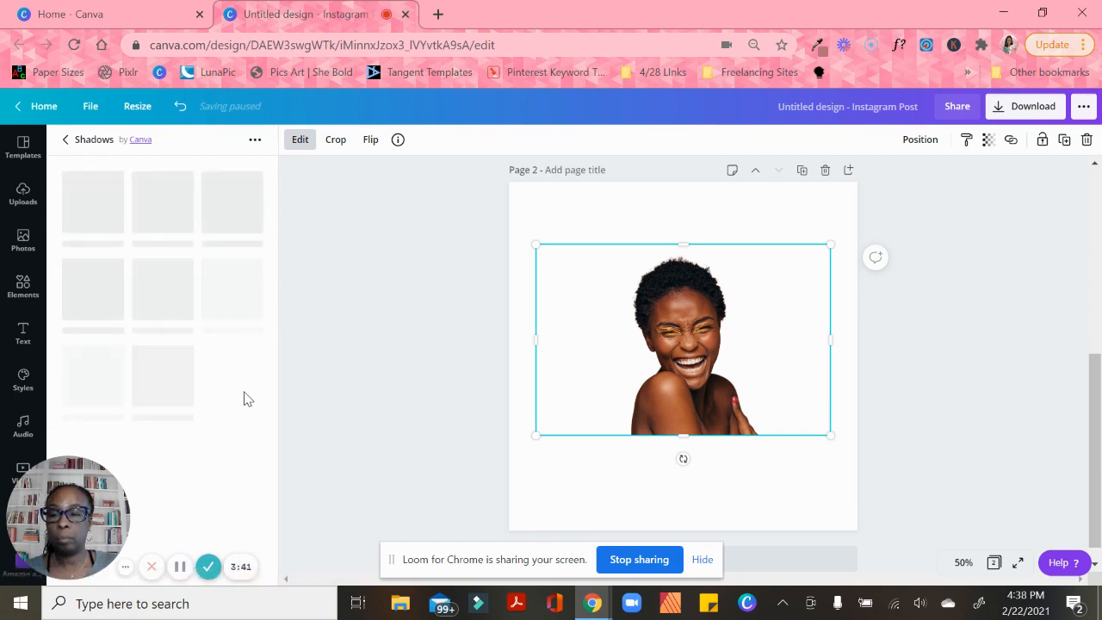
left_click(163, 204)
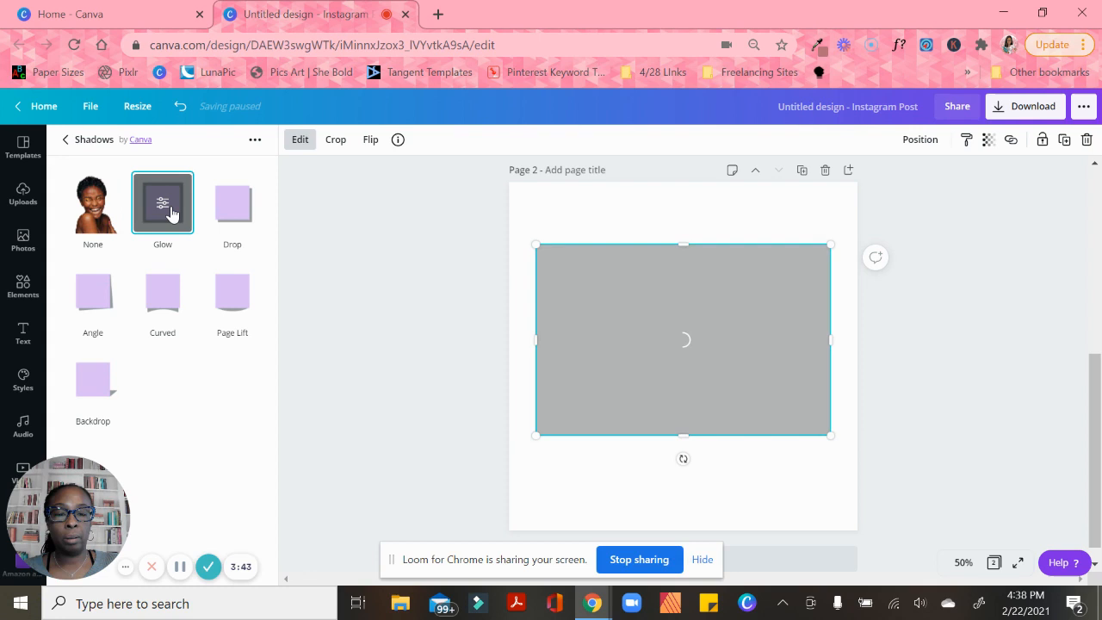
left_click(93, 203)
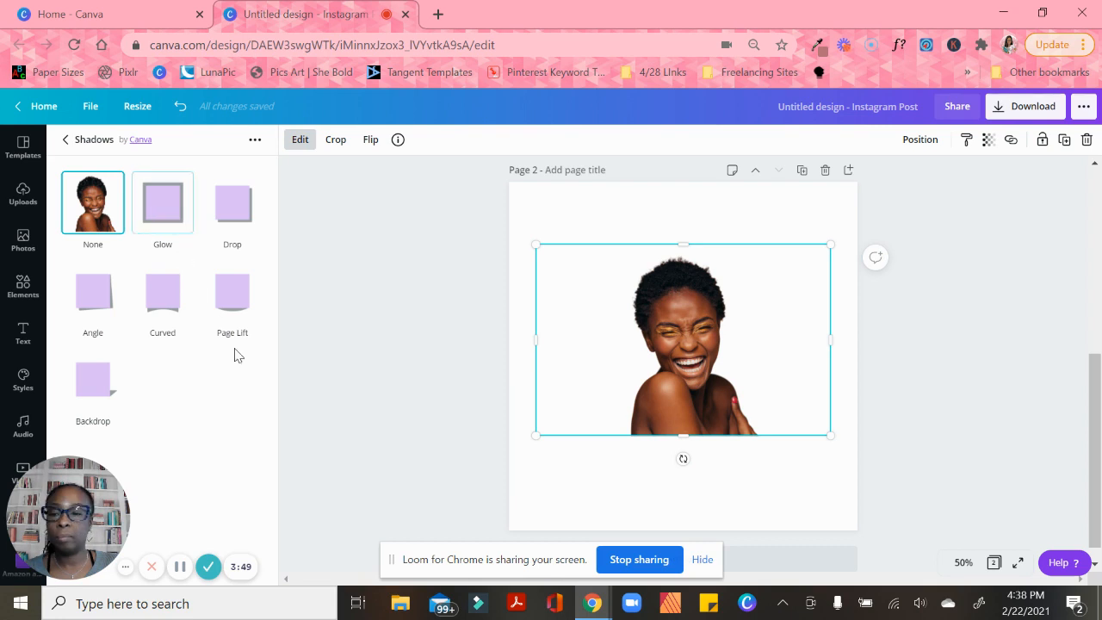
left_click(162, 203)
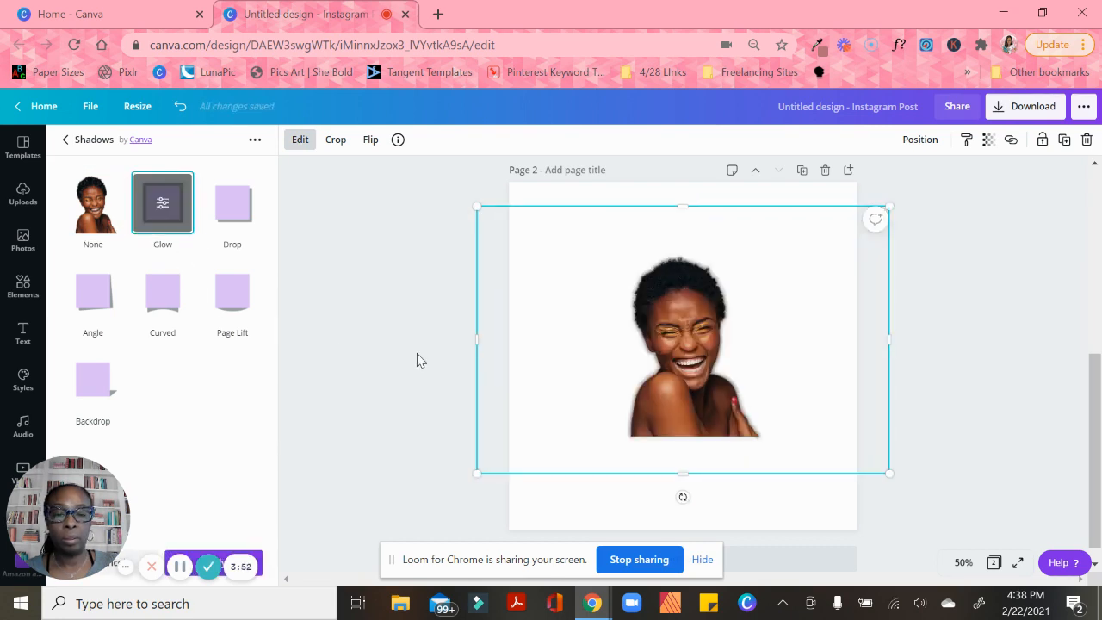
left_click(162, 202)
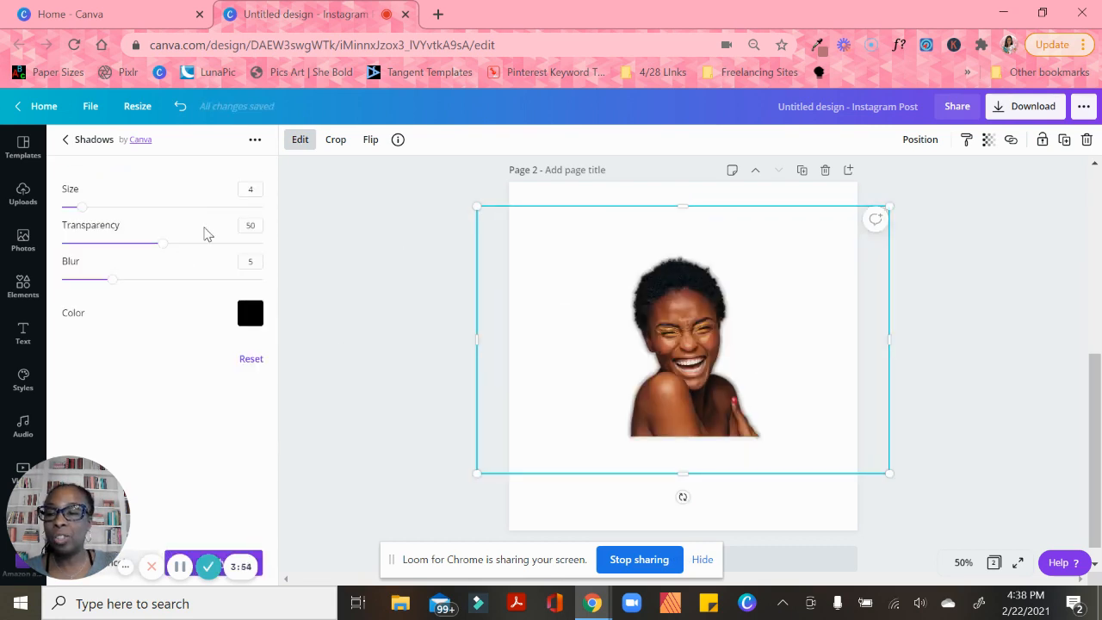
Set the glow transparency to 56 and size to 10.
left_click_drag(164, 243, 219, 243)
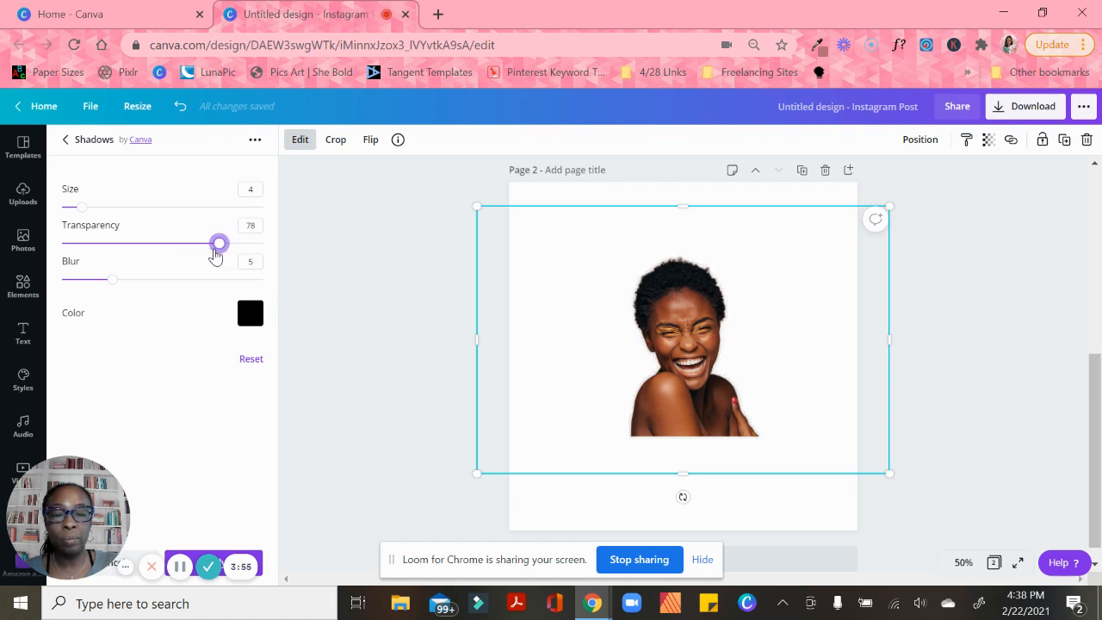
left_click_drag(219, 244, 174, 243)
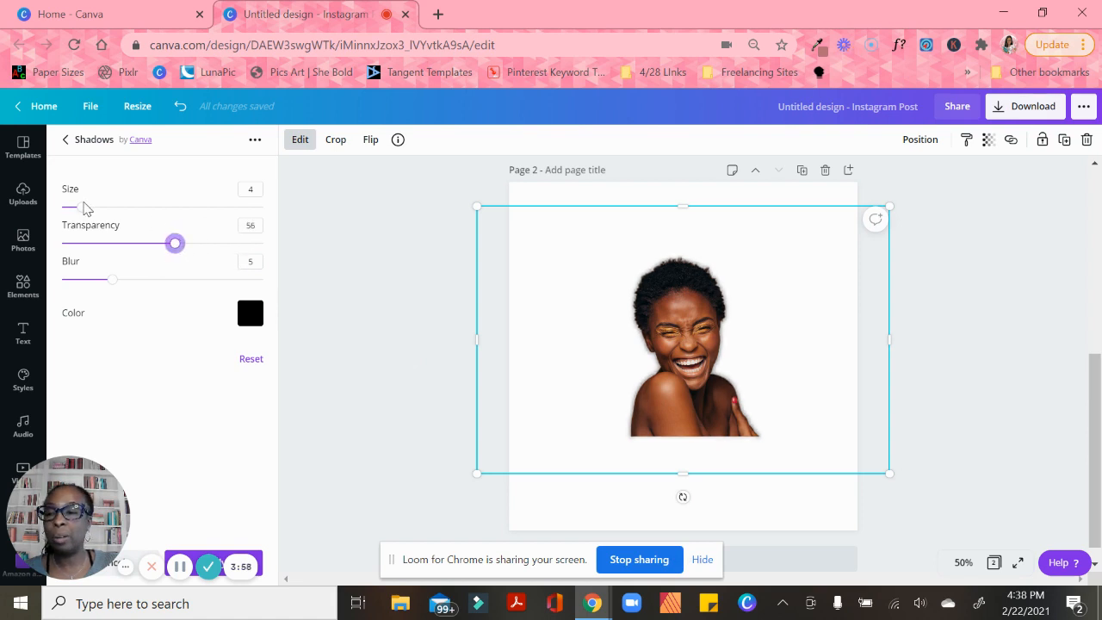
left_click_drag(68, 207, 108, 207)
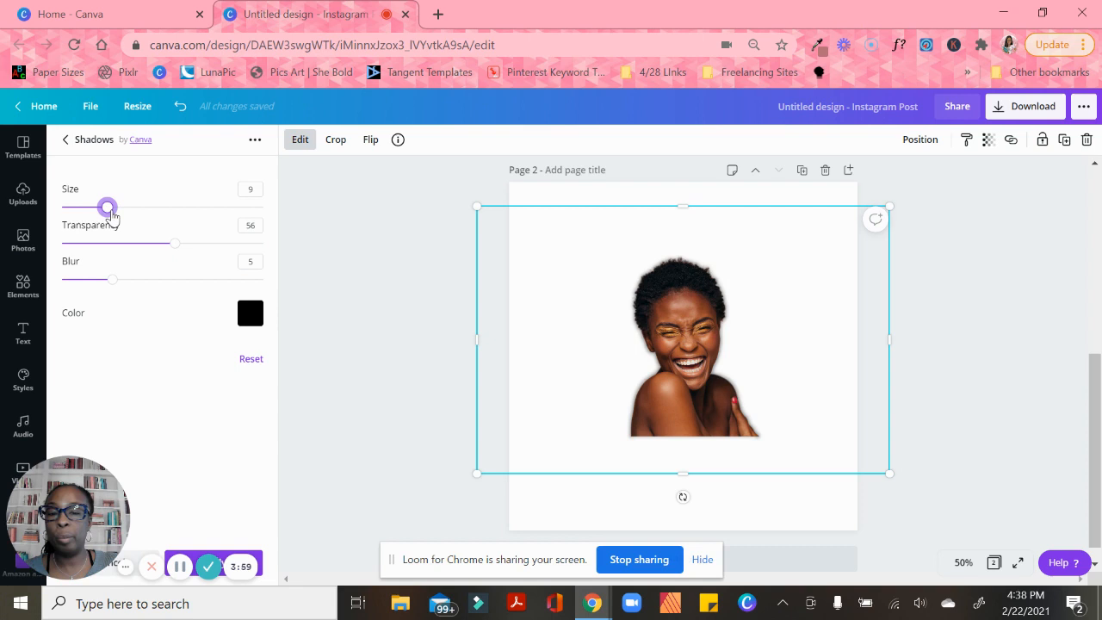
left_click_drag(107, 207, 118, 207)
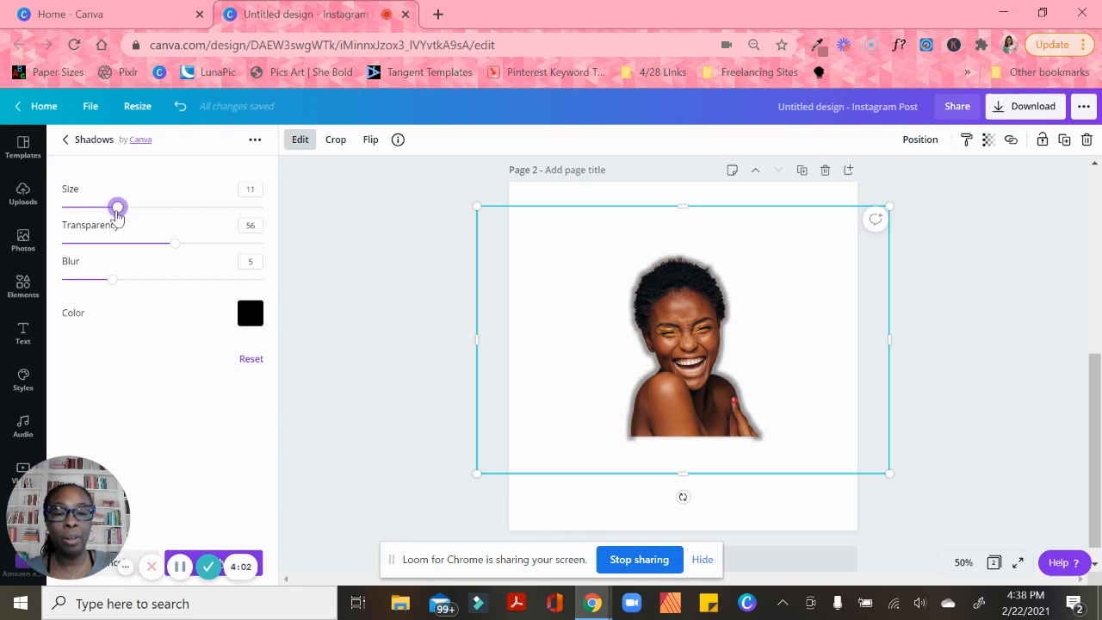
left_click_drag(118, 208, 112, 207)
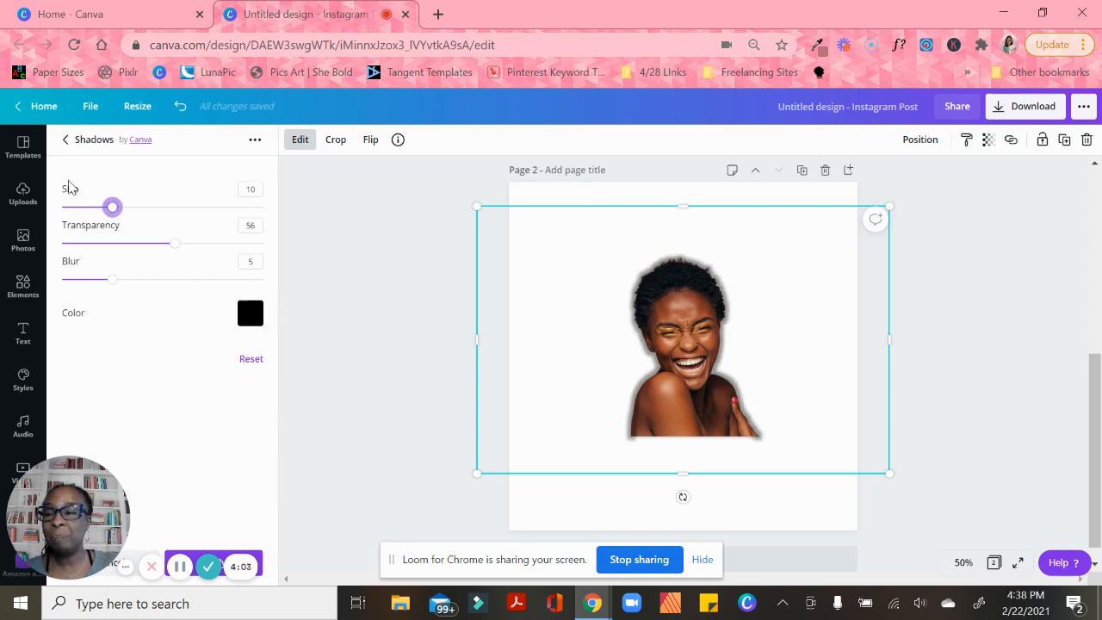
left_click(65, 138)
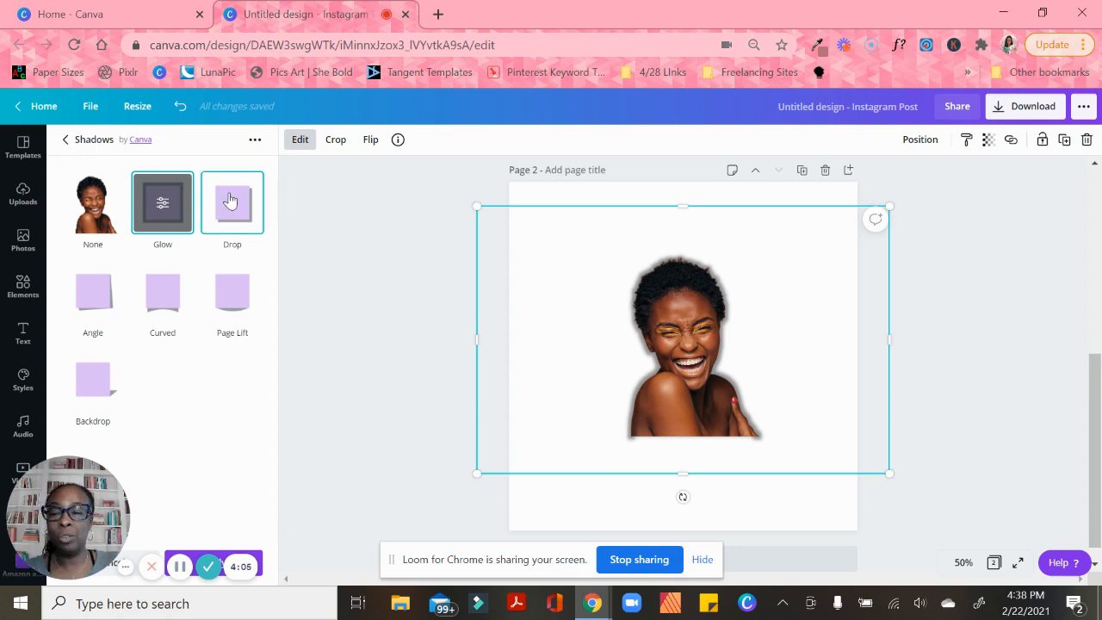
Preview Angle, Curved and Page Lift shadows, then apply Backdrop behind the woman.
left_click(92, 291)
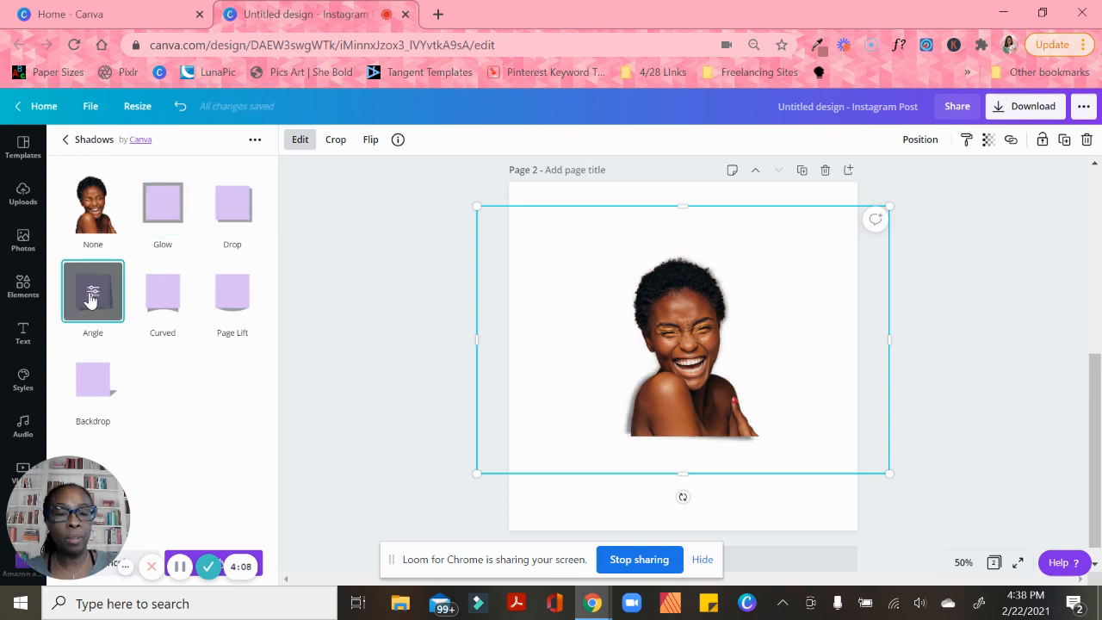
left_click(161, 291)
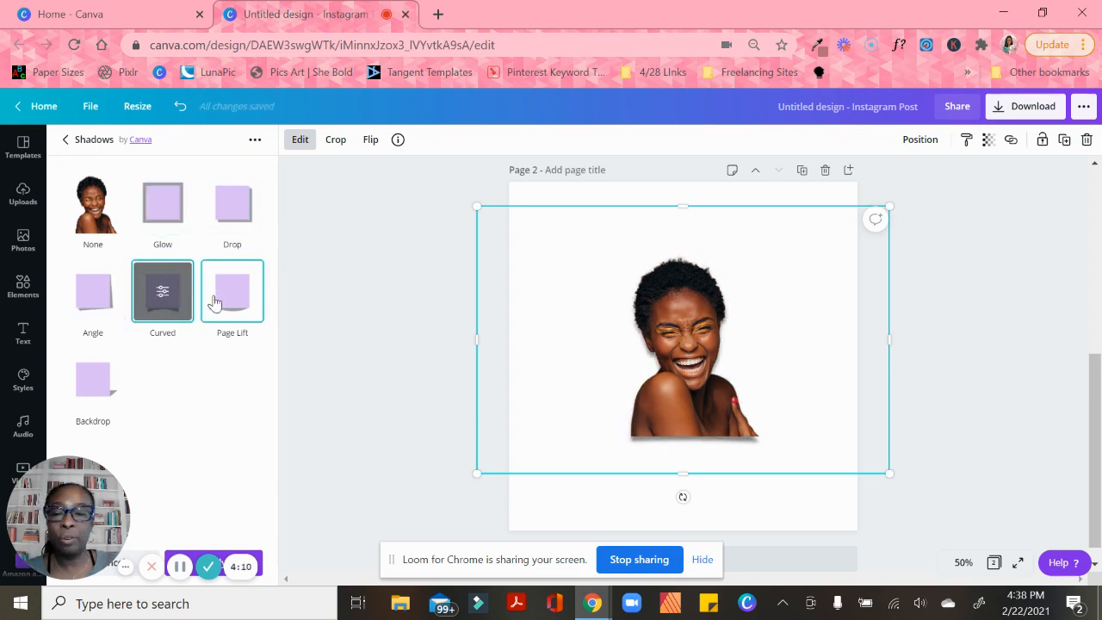
left_click(231, 291)
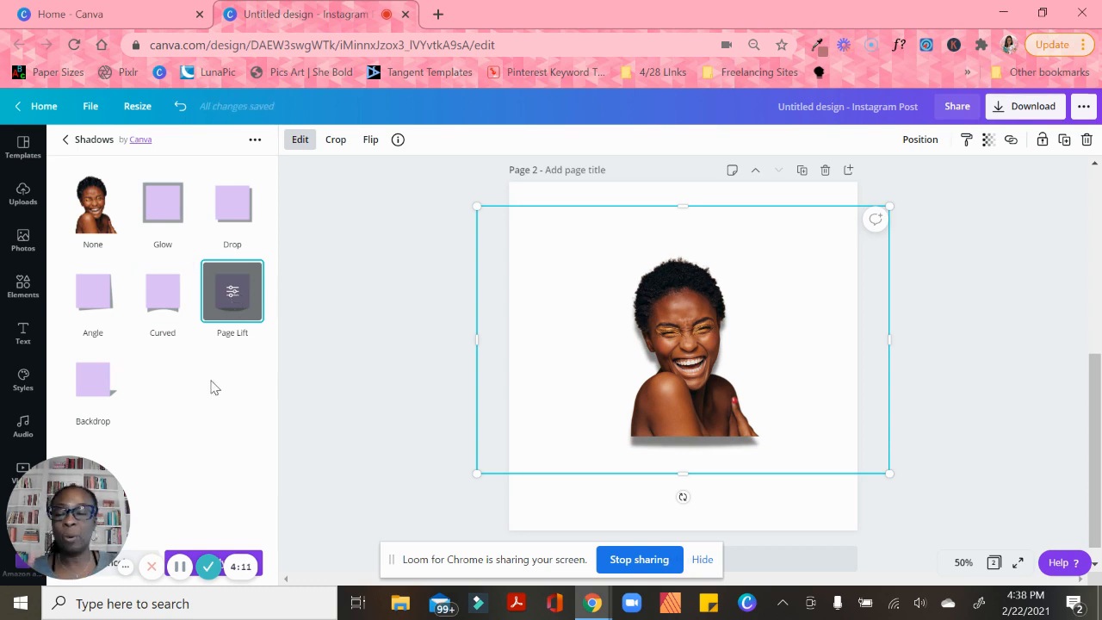
left_click(92, 379)
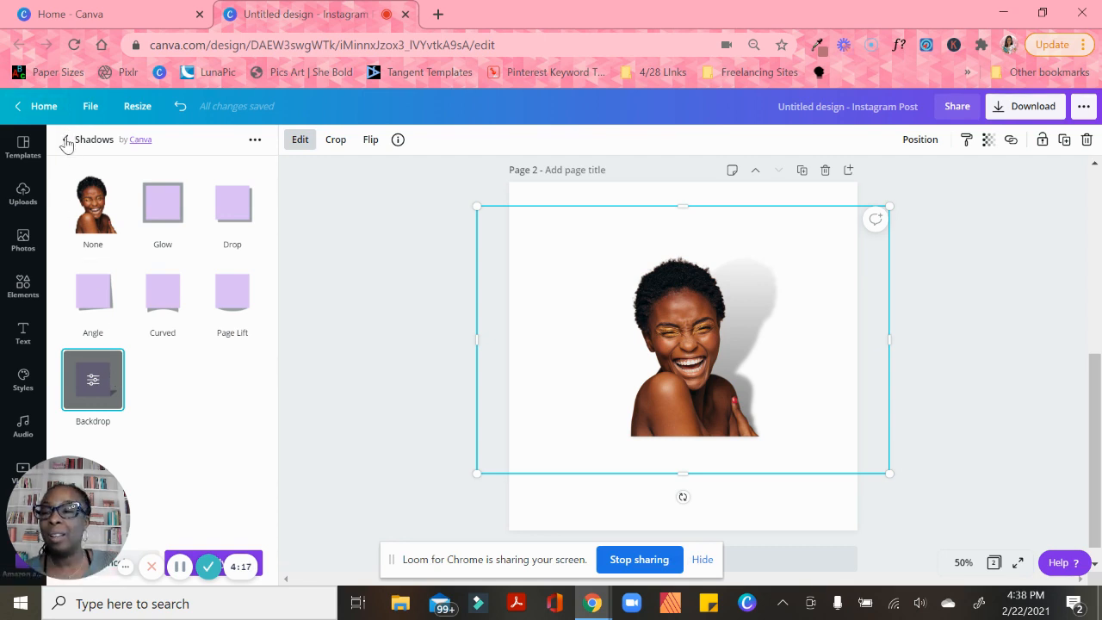
left_click(69, 142)
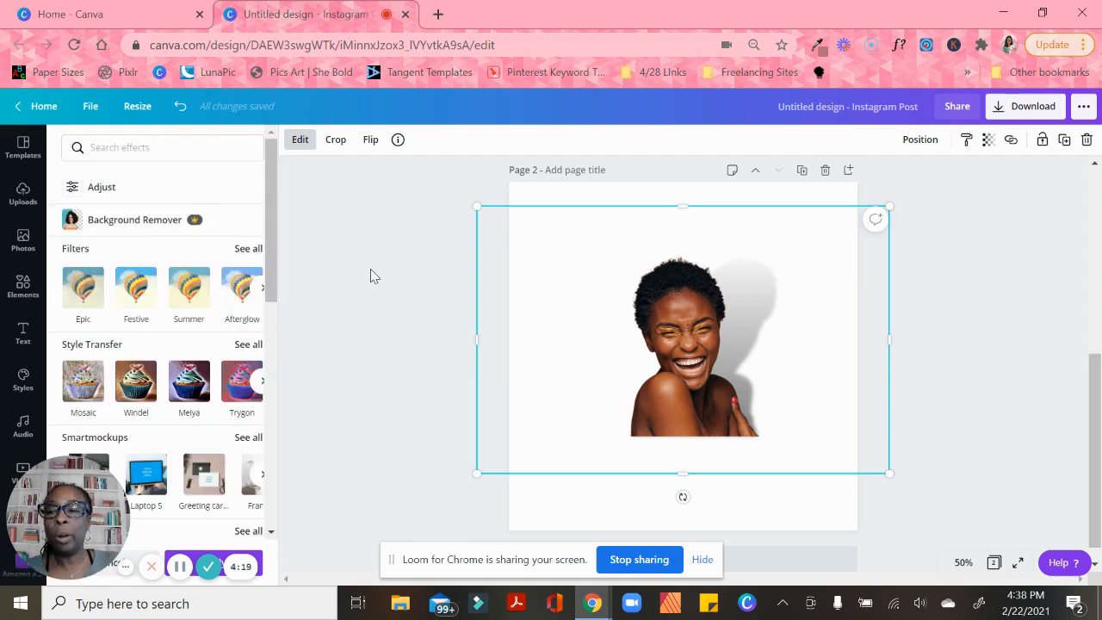
mouse_move(967, 325)
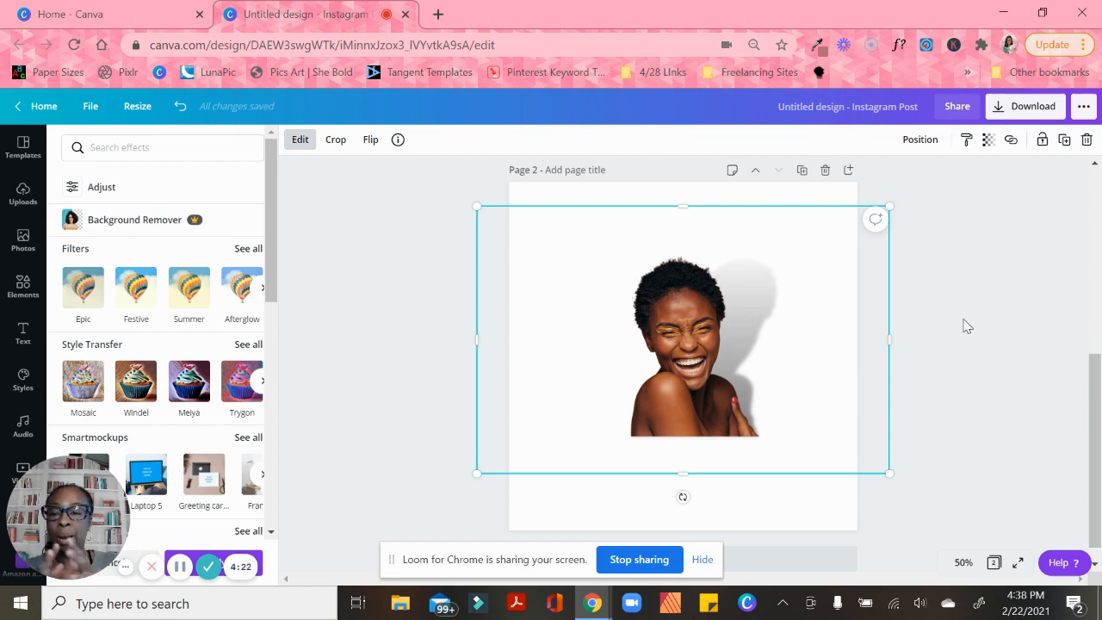
mouse_move(615, 212)
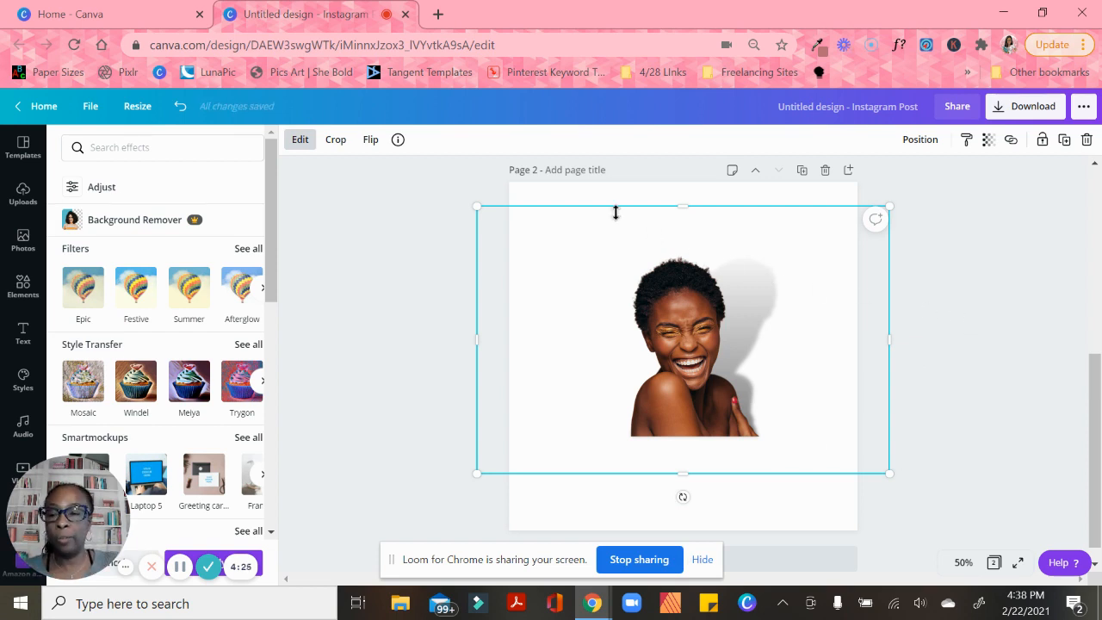
Open Edit for the page-3 orange photo and show all Frames styles.
scroll("down", 3)
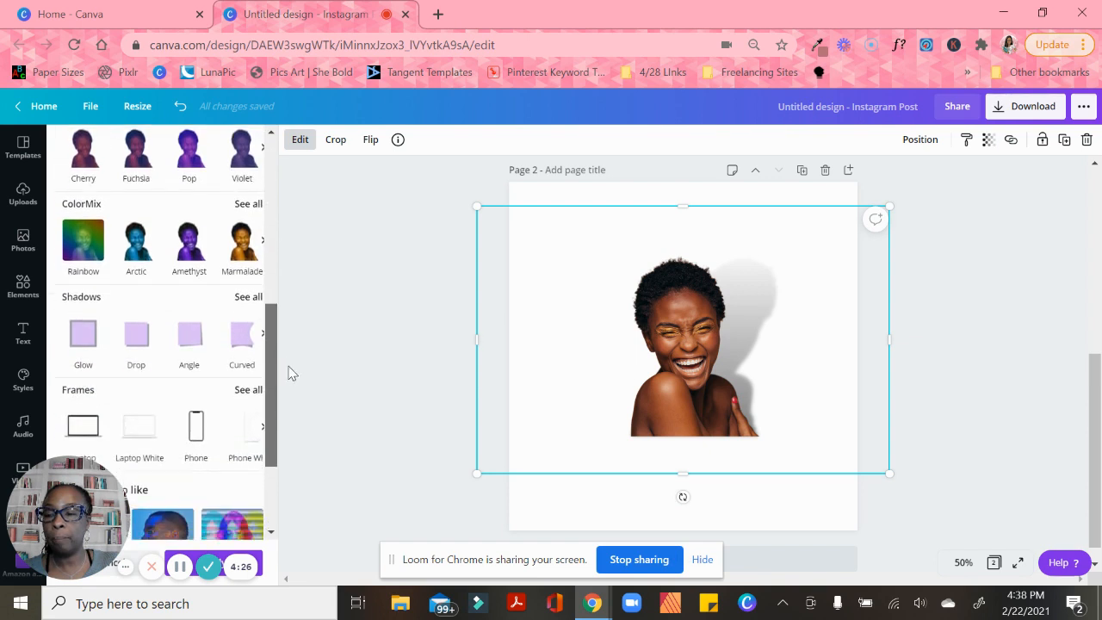
scroll("down", 3)
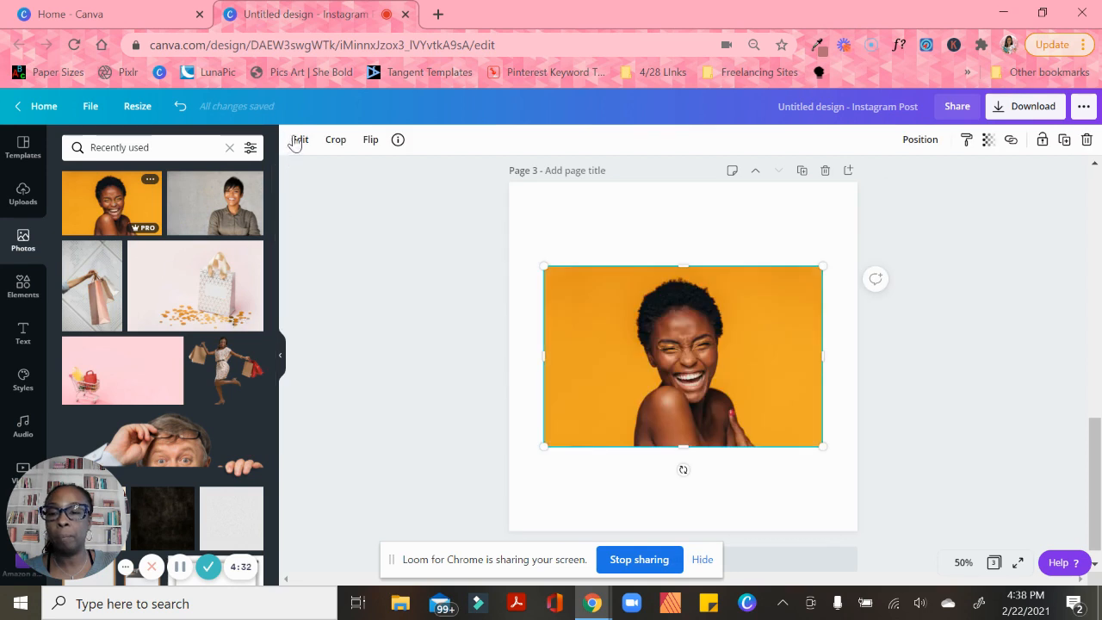
left_click(300, 139)
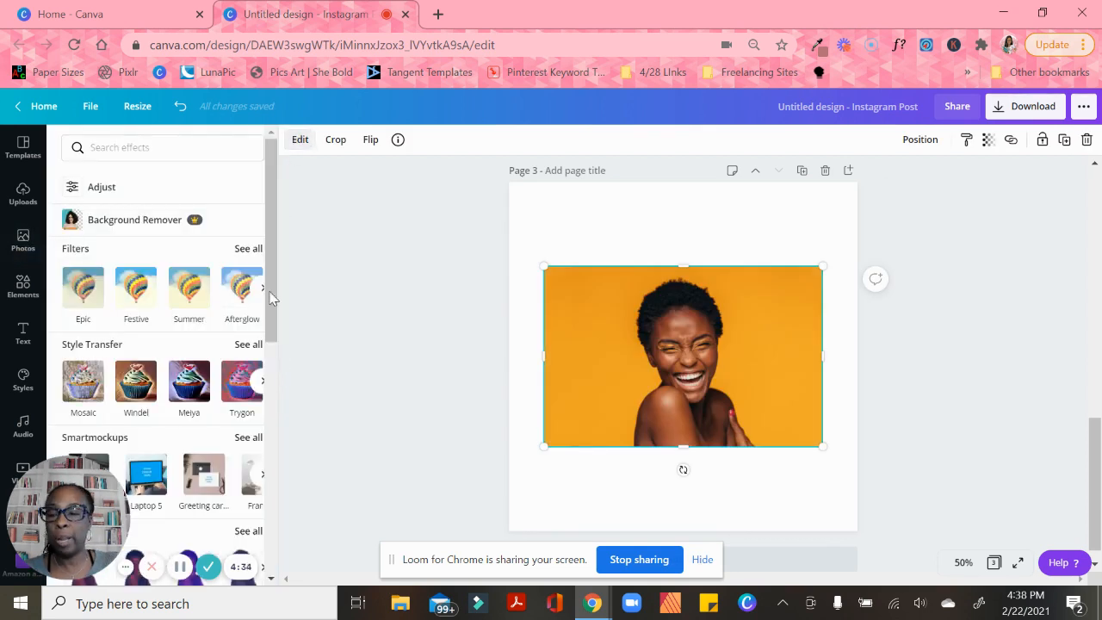
scroll("down", 3)
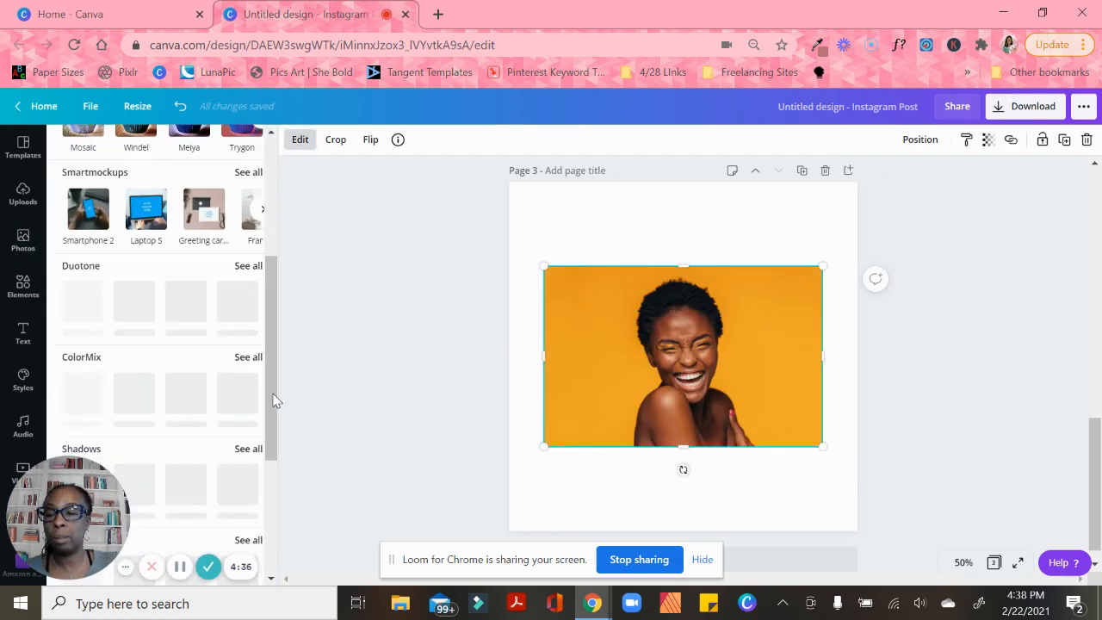
scroll("down", 3)
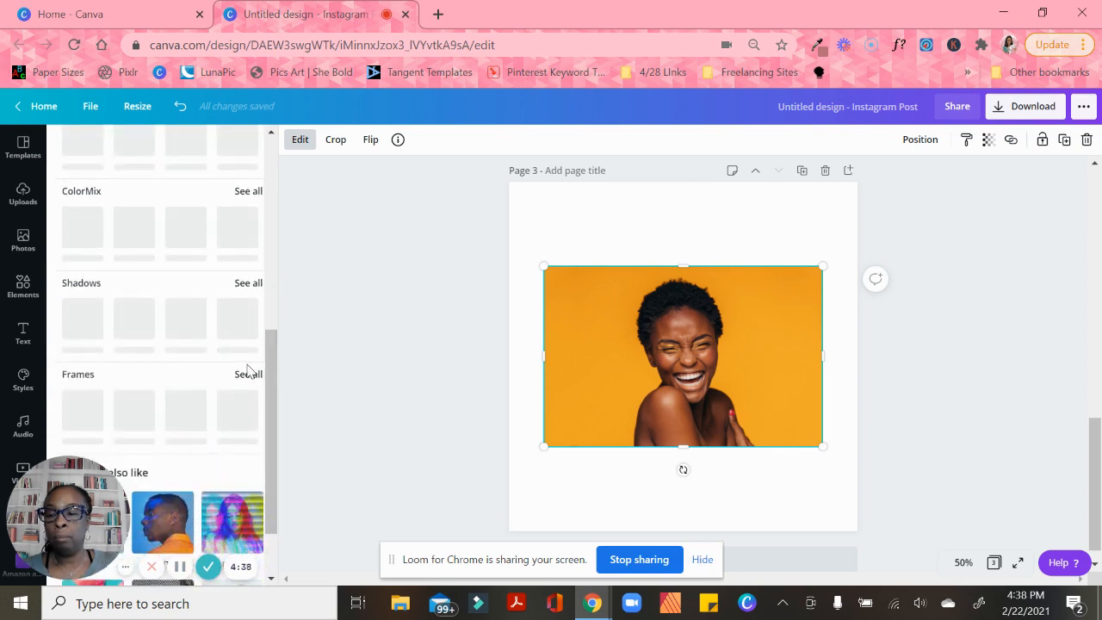
left_click(248, 373)
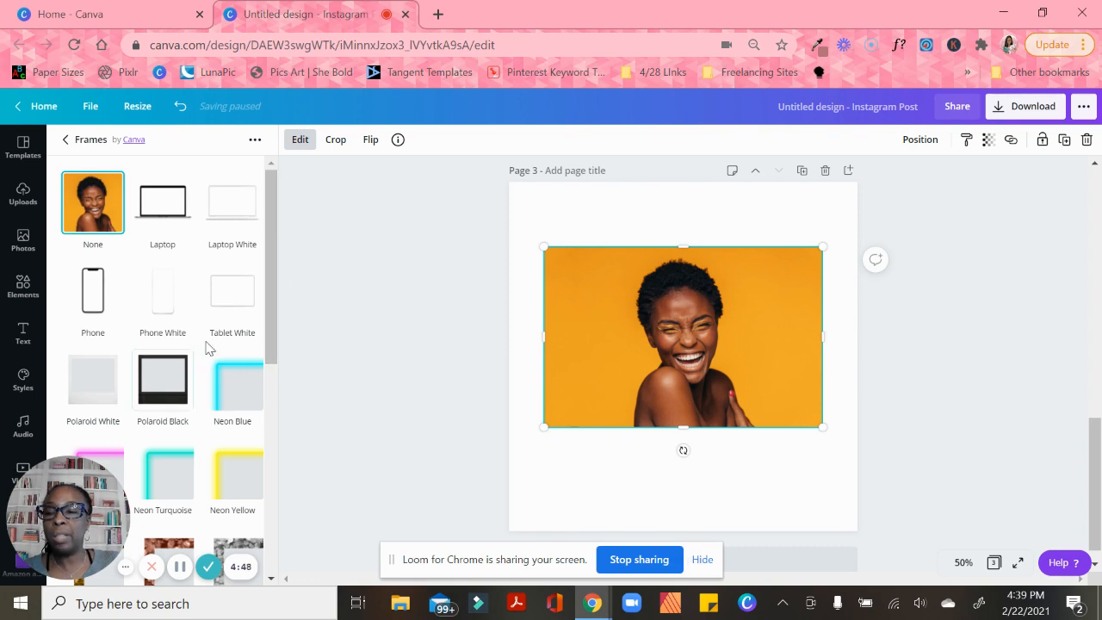
Preview Laptop, Phone, Polaroid Black, Glitter Rose, Film 1 and Gold Pentagon frames.
scroll("down", 3)
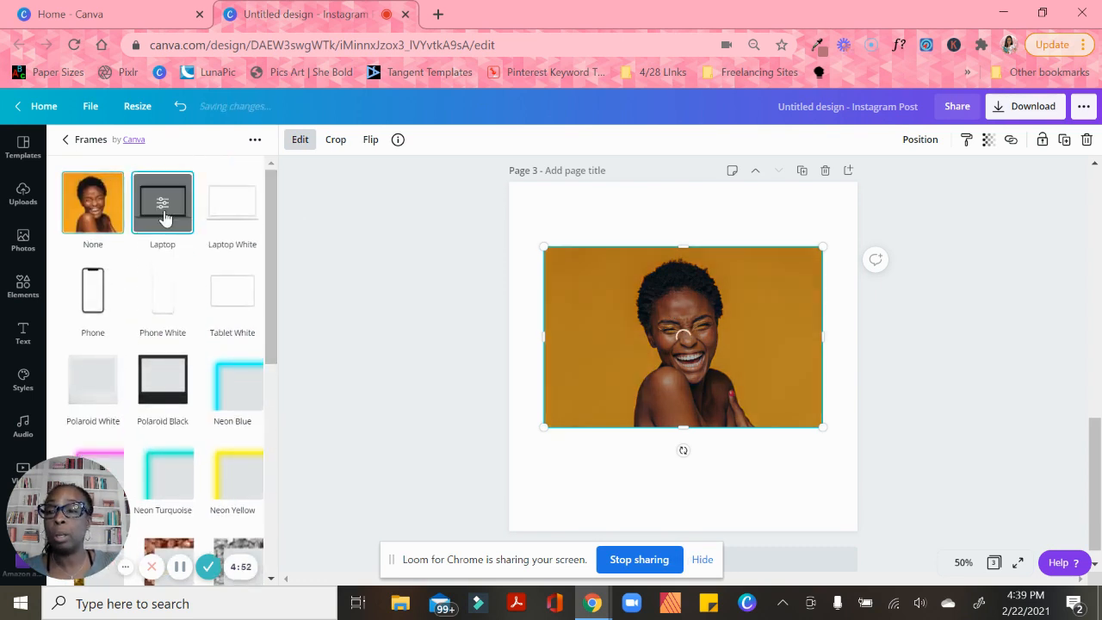
left_click(163, 204)
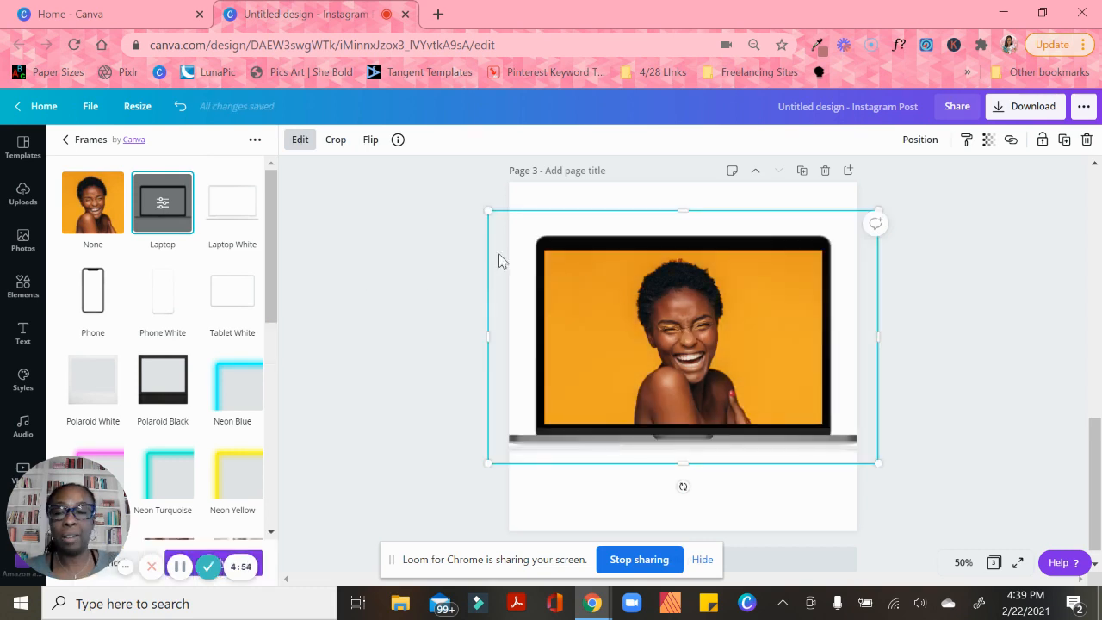
left_click(92, 290)
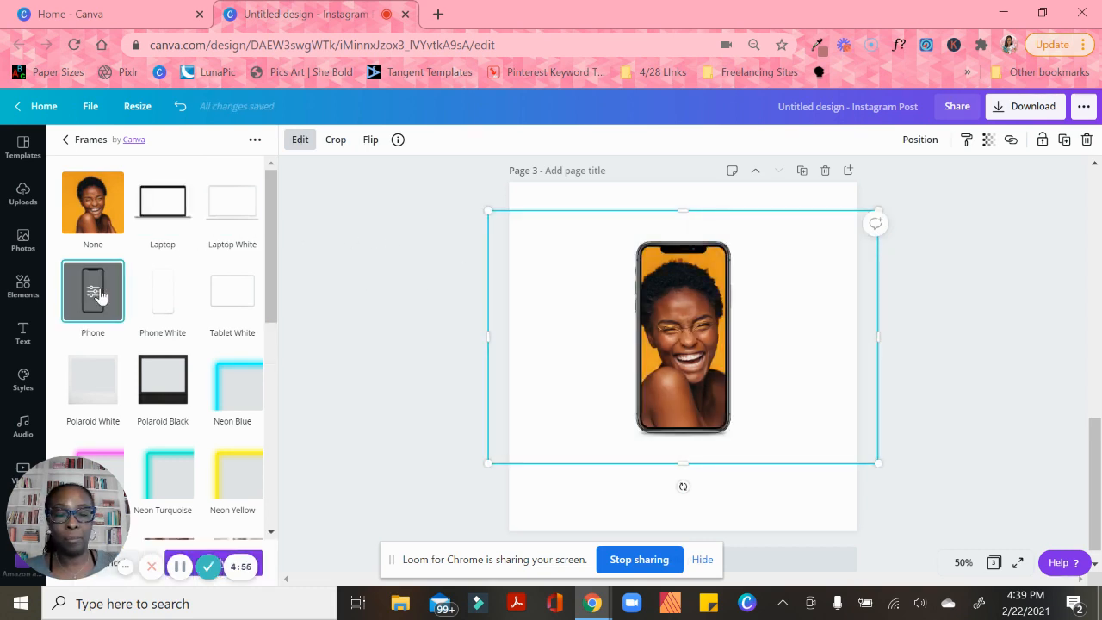
left_click(163, 378)
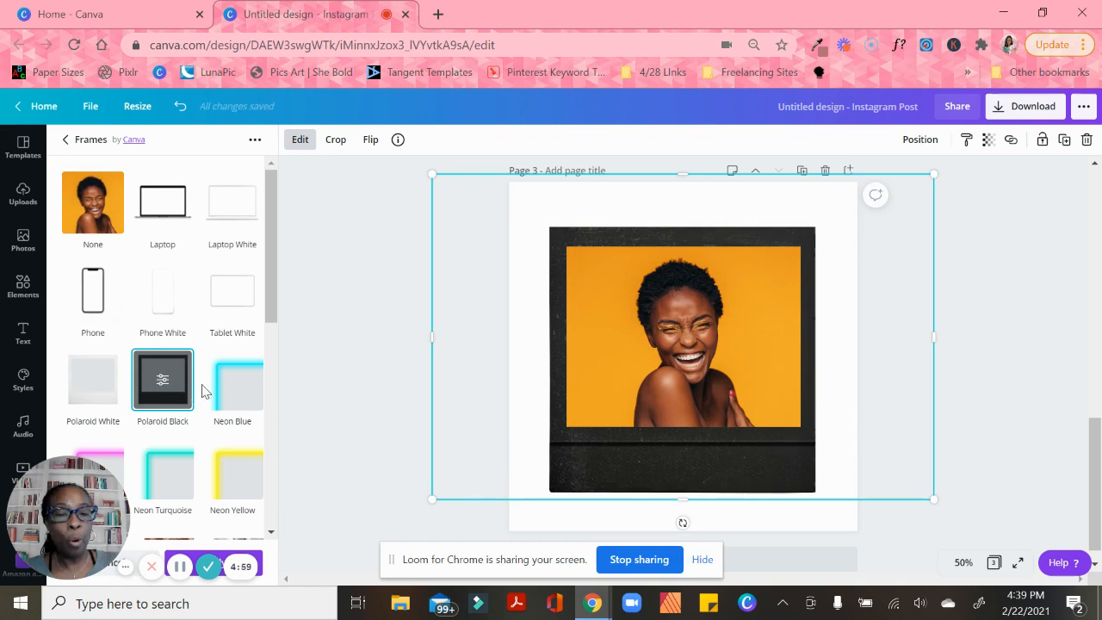
scroll("down", 3)
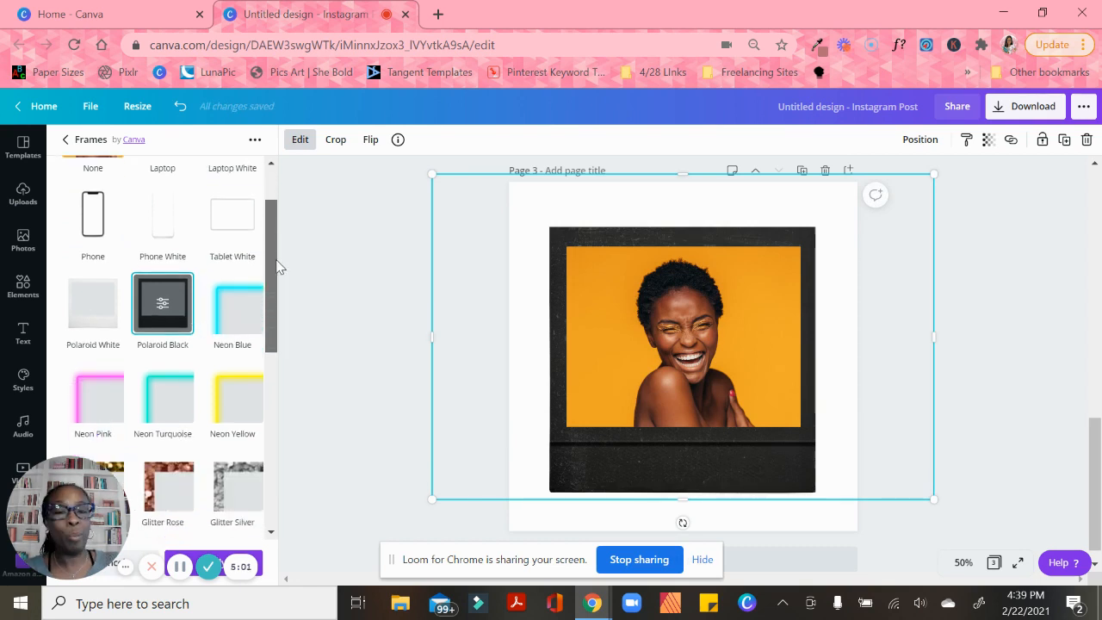
scroll("down", 3)
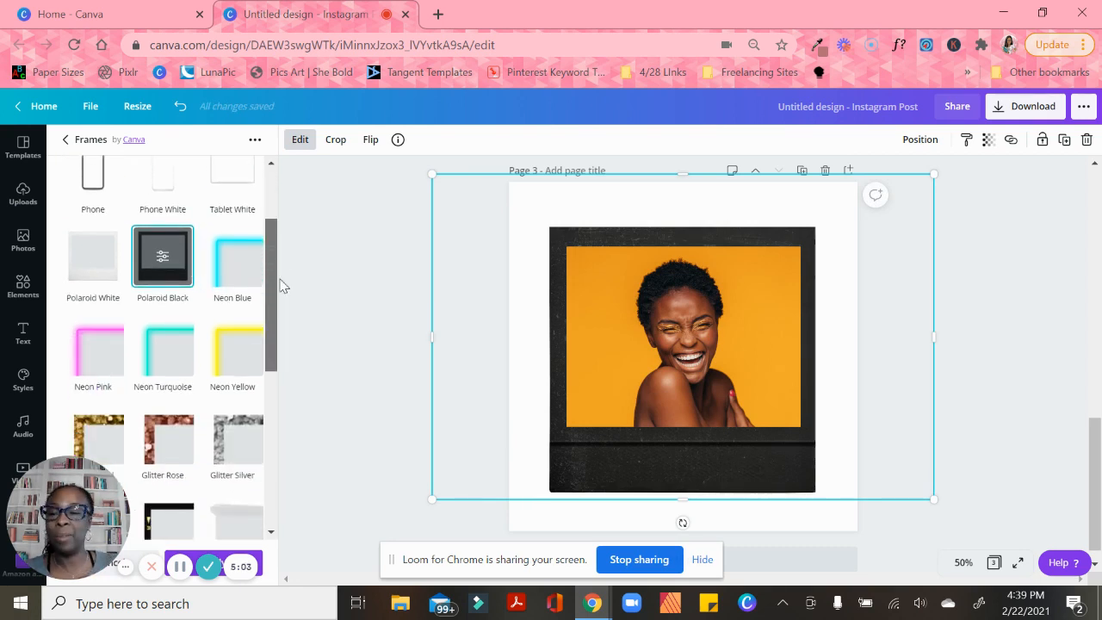
left_click(231, 256)
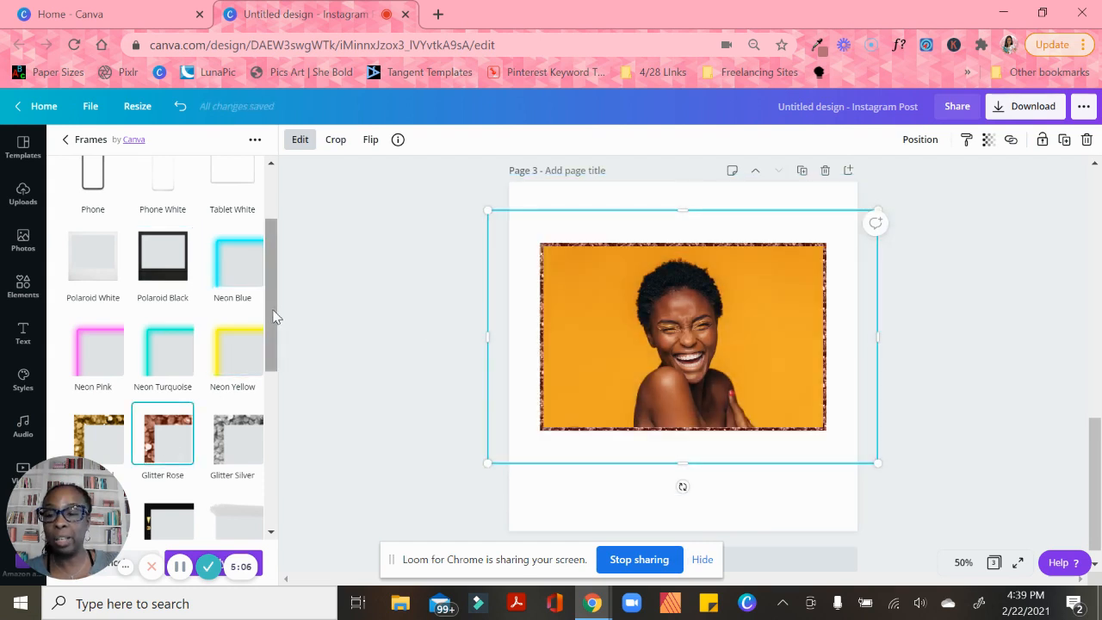
scroll("down", 3)
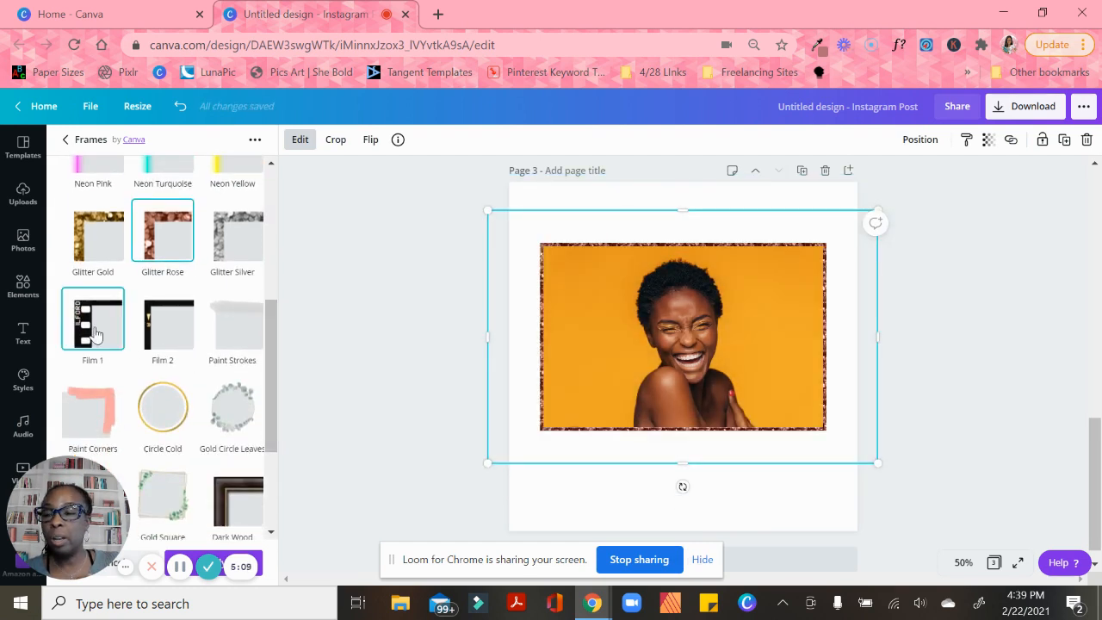
left_click(92, 319)
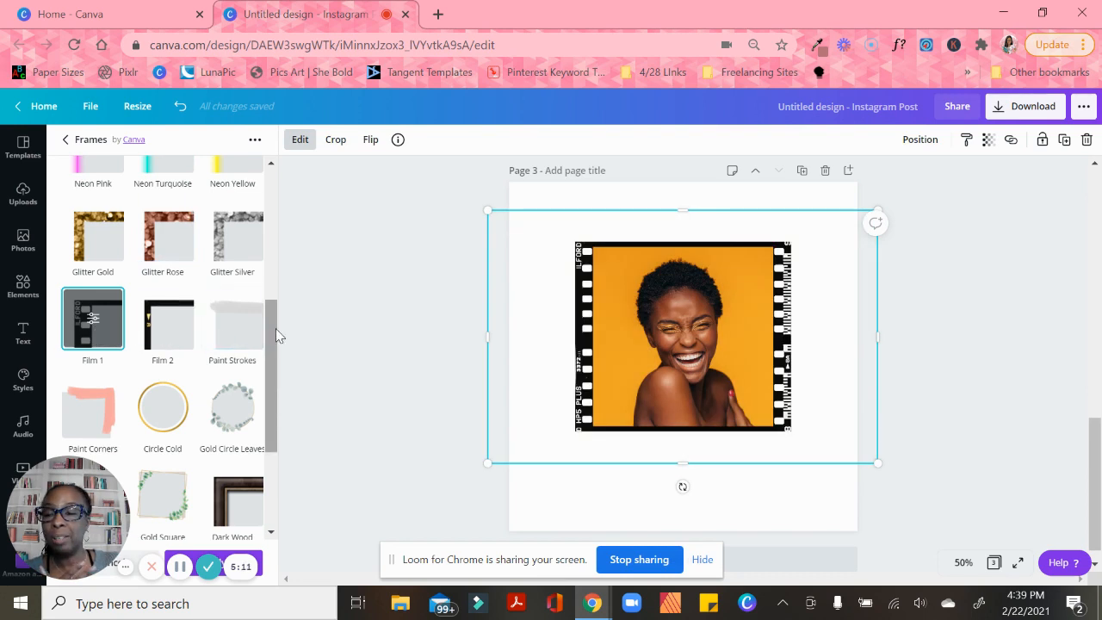
scroll("down", 3)
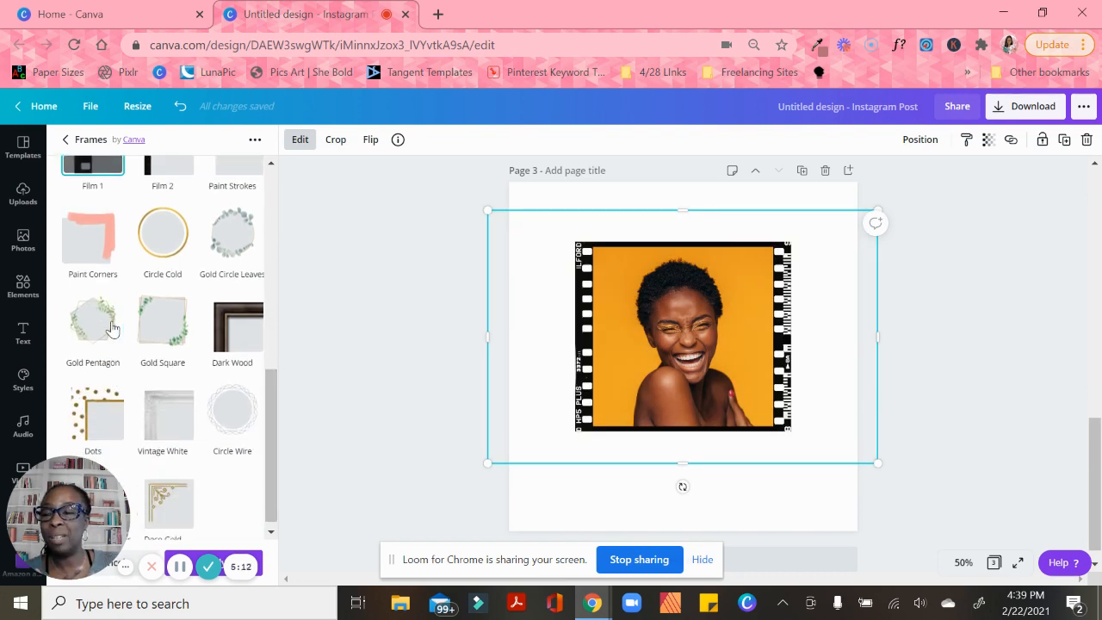
left_click(92, 322)
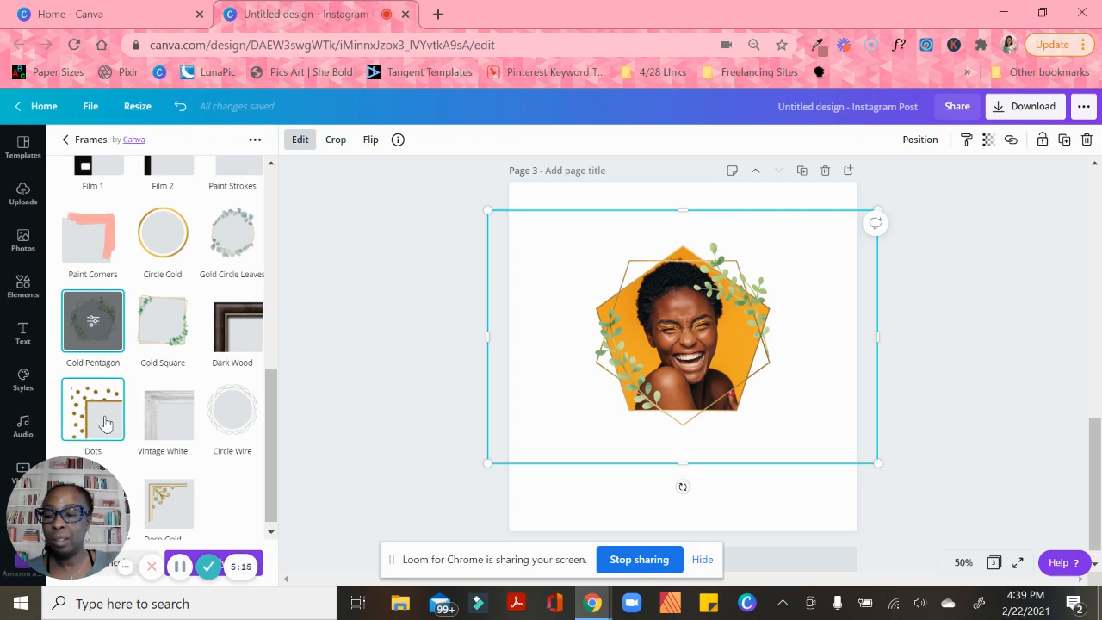
Apply the gold Dots frame and adjust the photo's crop position.
left_click(92, 409)
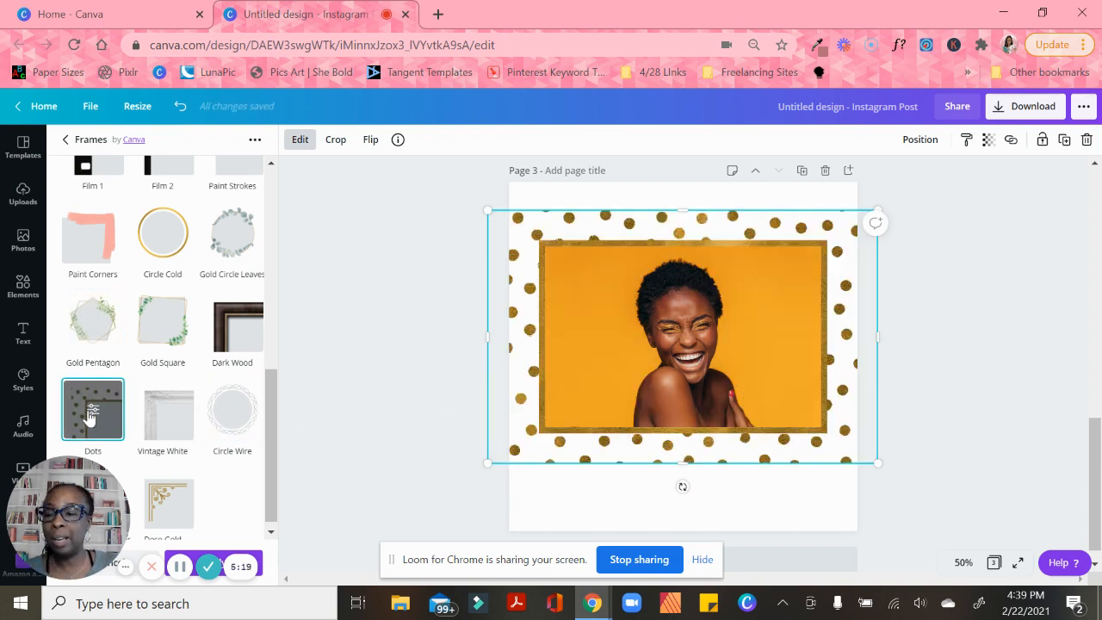
left_click(92, 409)
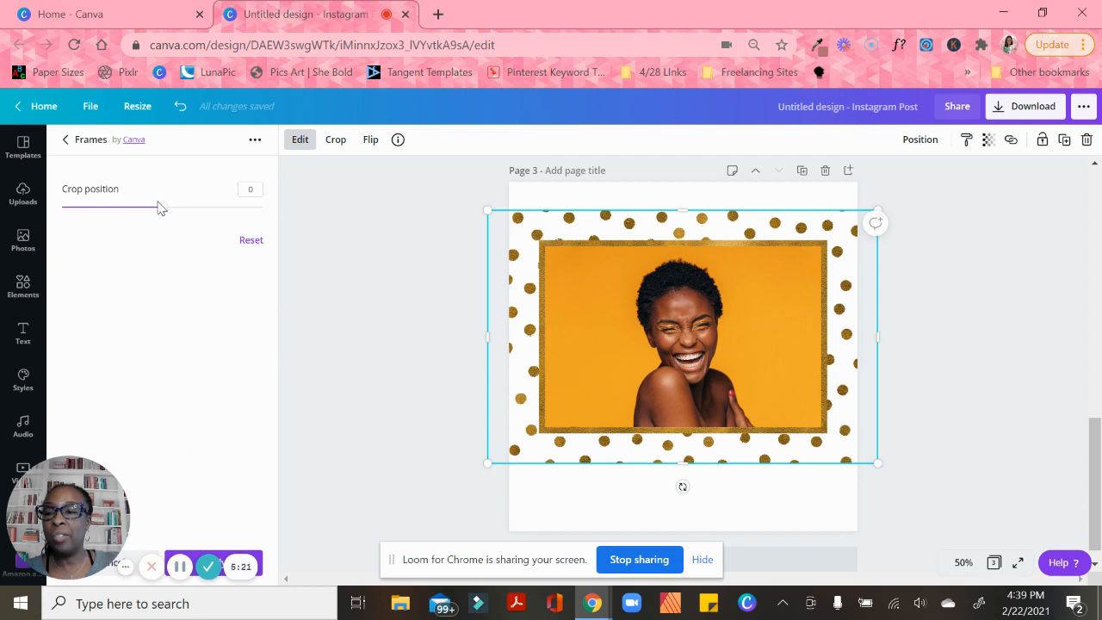
left_click_drag(159, 208, 117, 208)
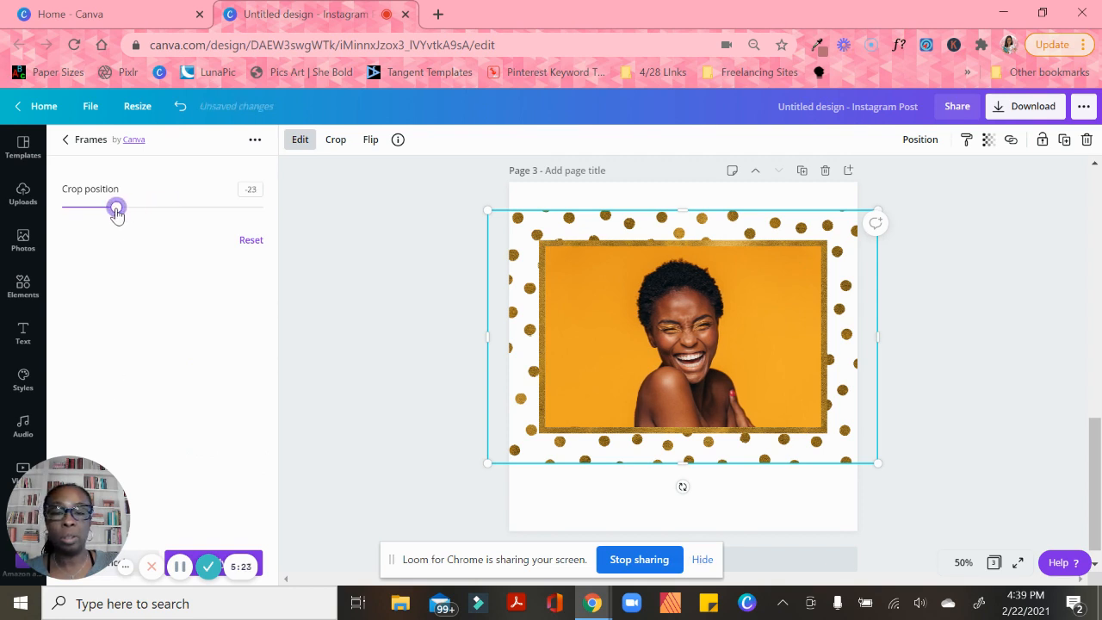
left_click_drag(117, 206, 205, 206)
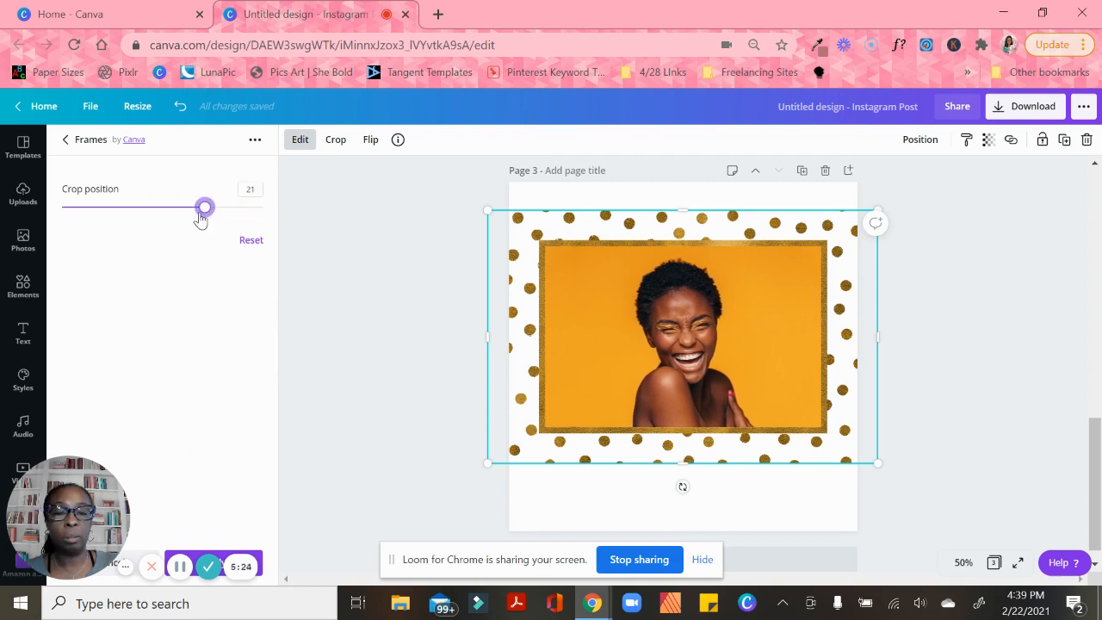
left_click_drag(205, 207, 139, 208)
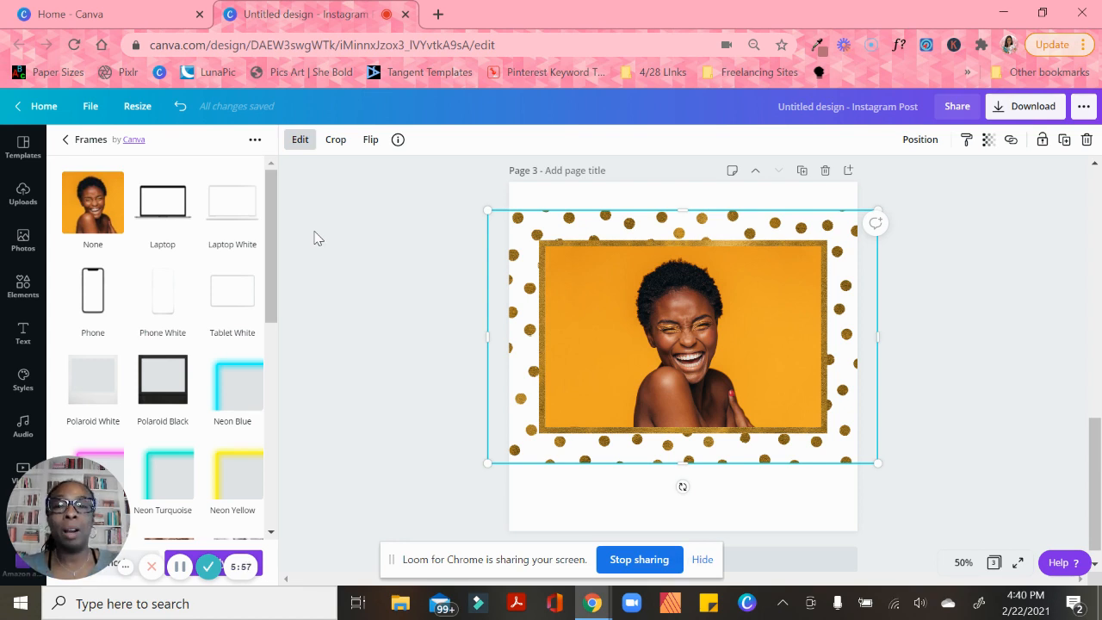
mouse_move(323, 233)
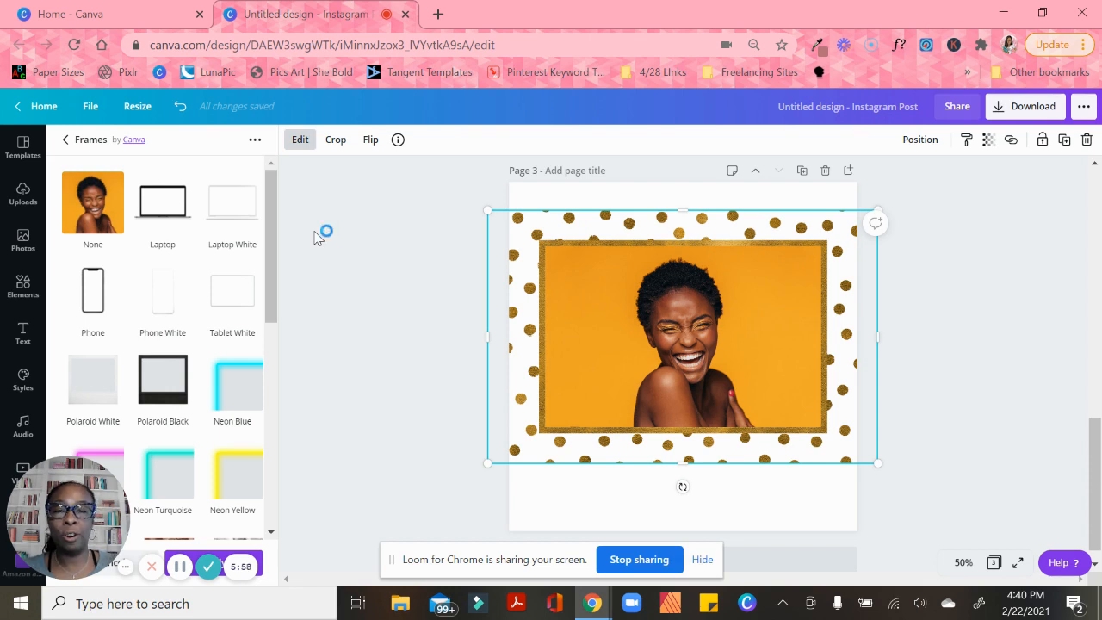